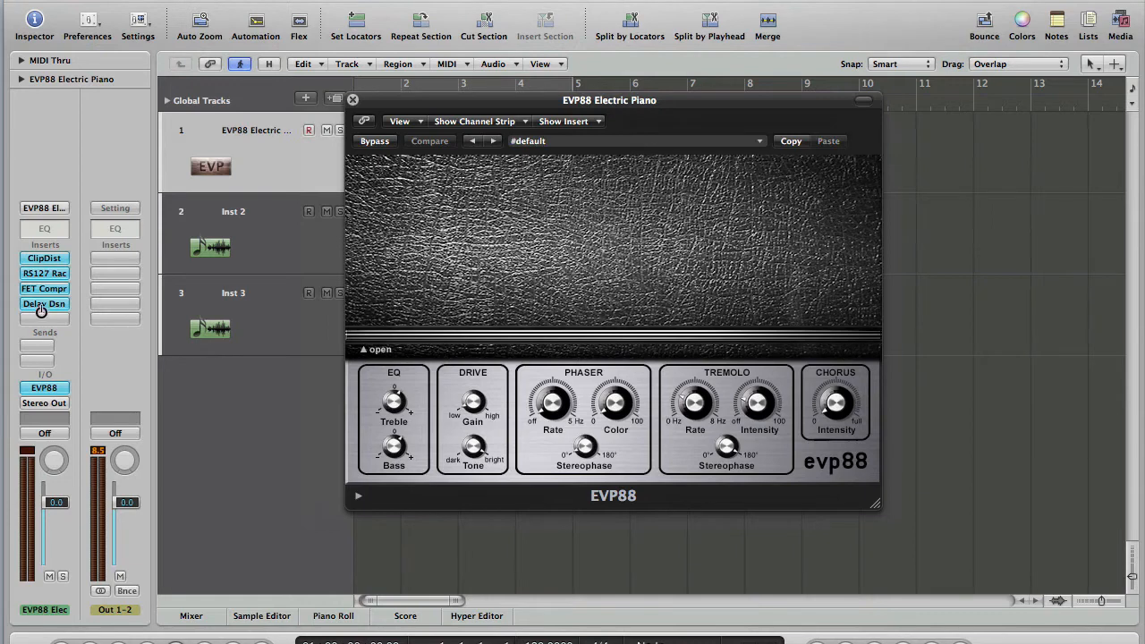
- Inspect the Clip Distortion, RS127 Rack and FET Compressor inserts, then close all plug-in windows
left_click(43, 258)
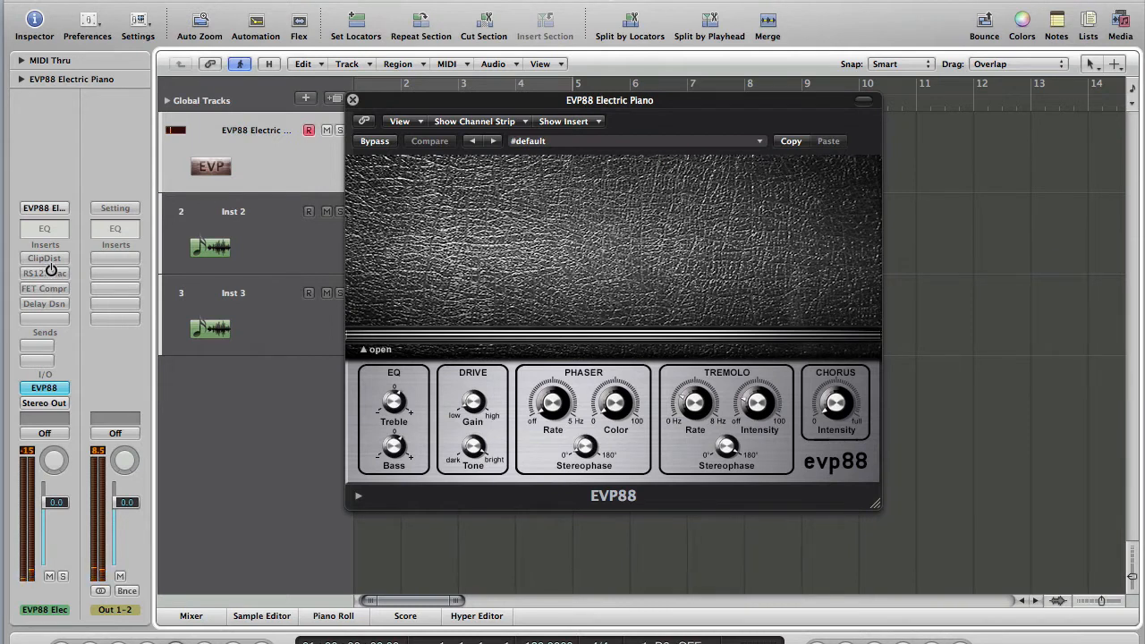
left_click(43, 257)
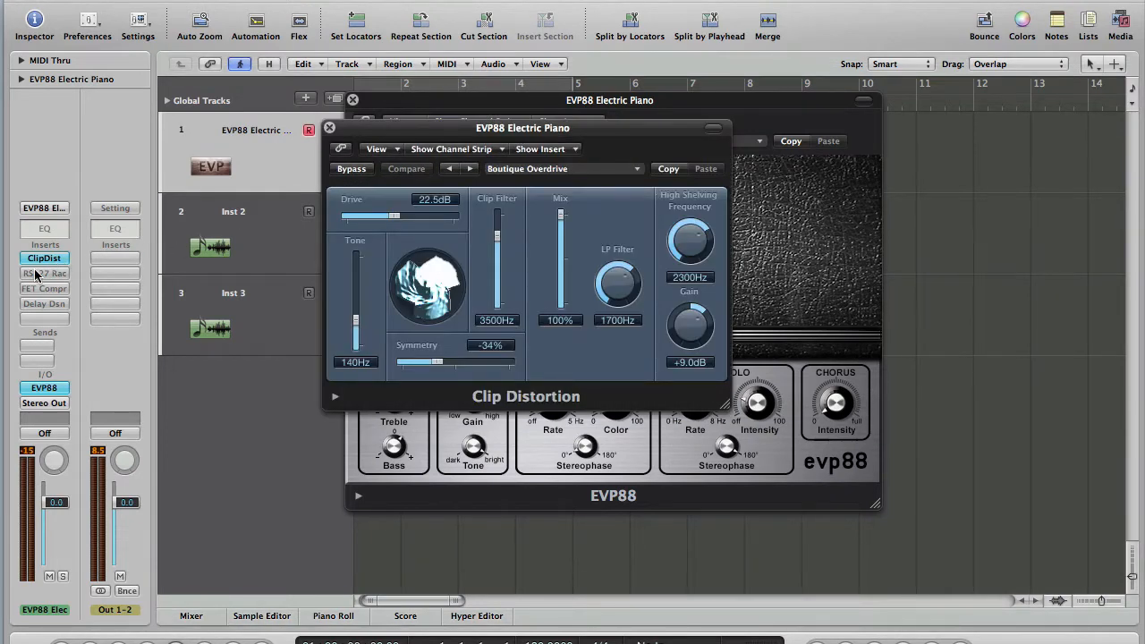
left_click(43, 272)
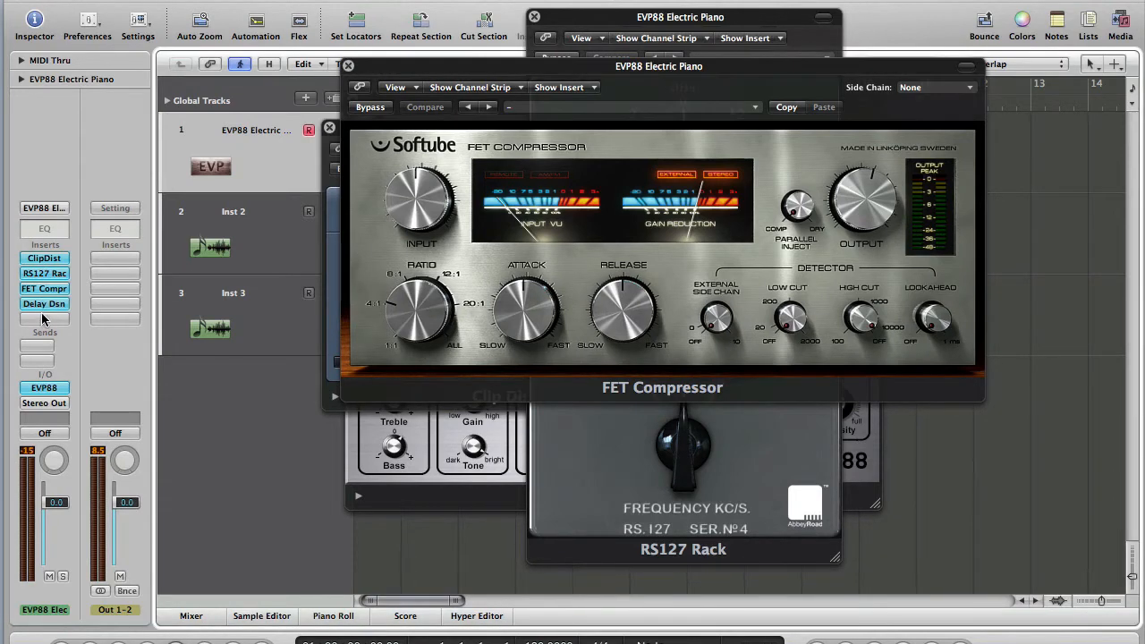
left_click(43, 304)
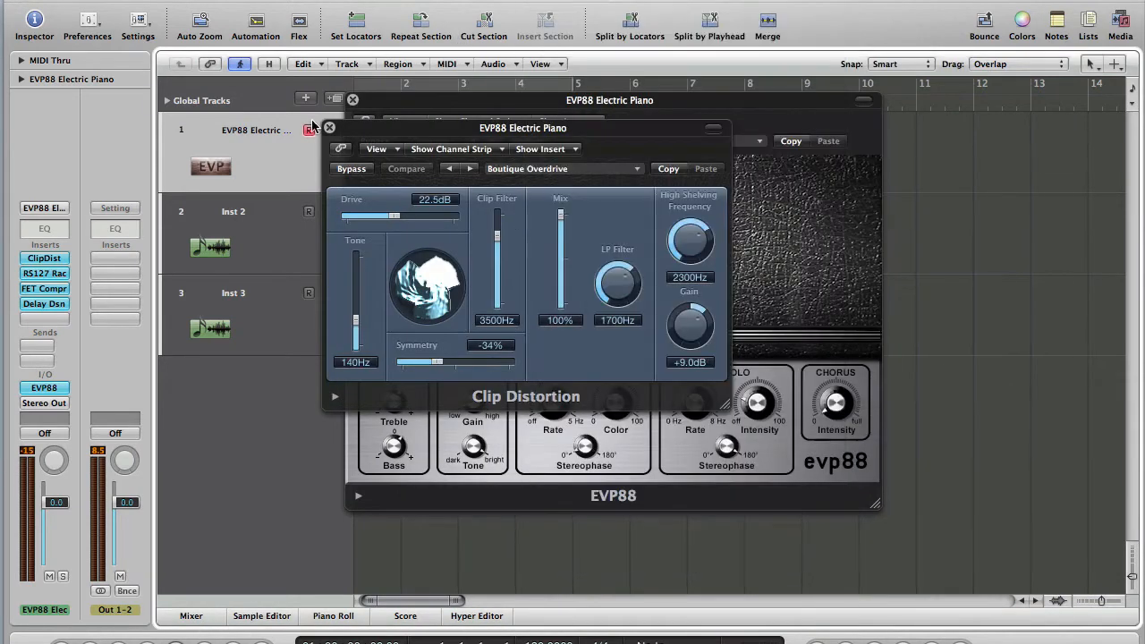
left_click(329, 127)
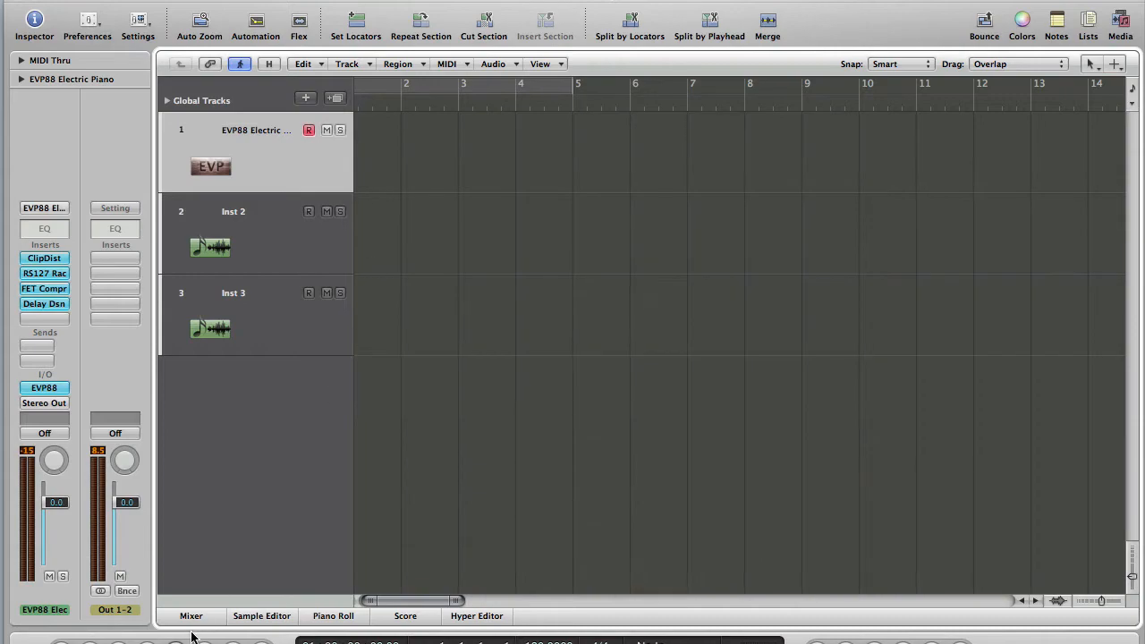
- Bring up the Mixer and view Inst 2's channel strip Setting menu beside the EVP88 strip
left_click(189, 615)
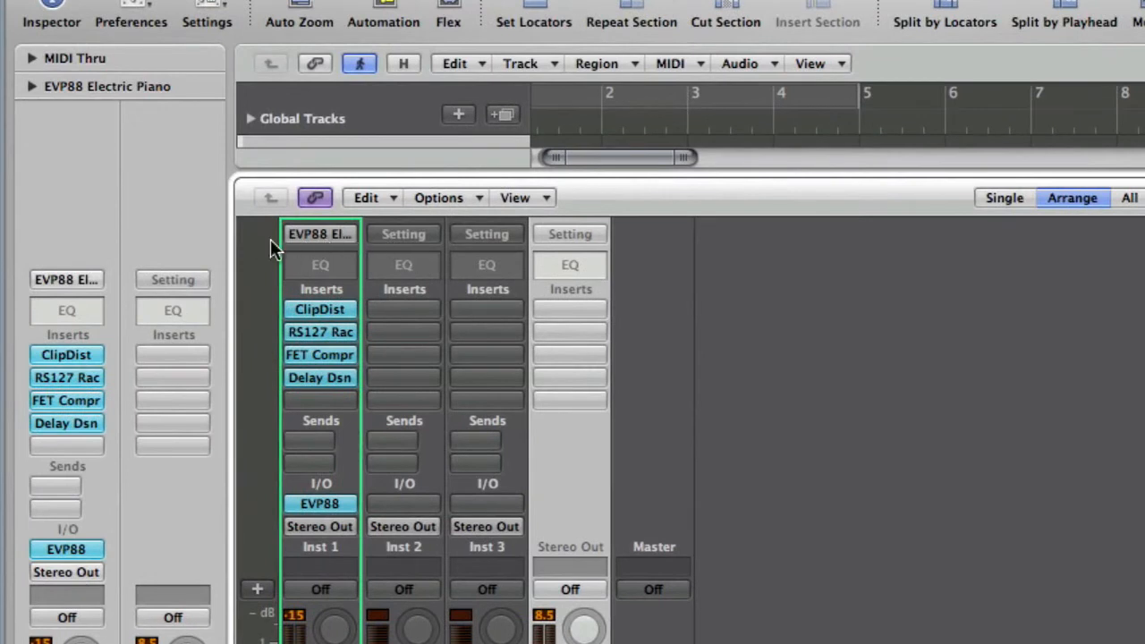
mouse_move(370, 251)
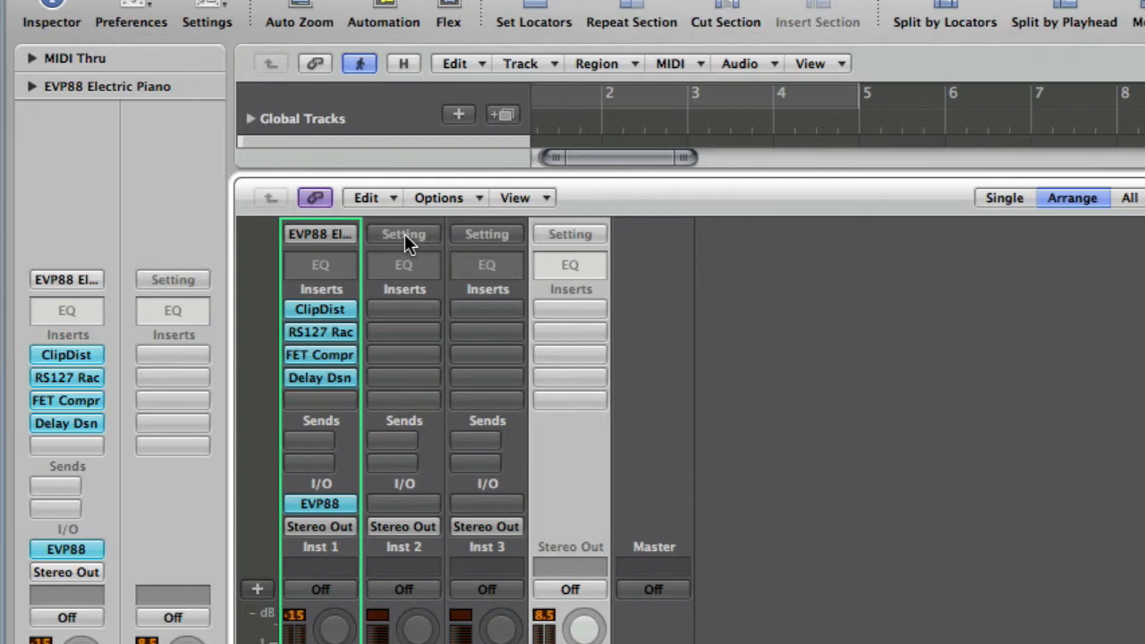
left_click(404, 233)
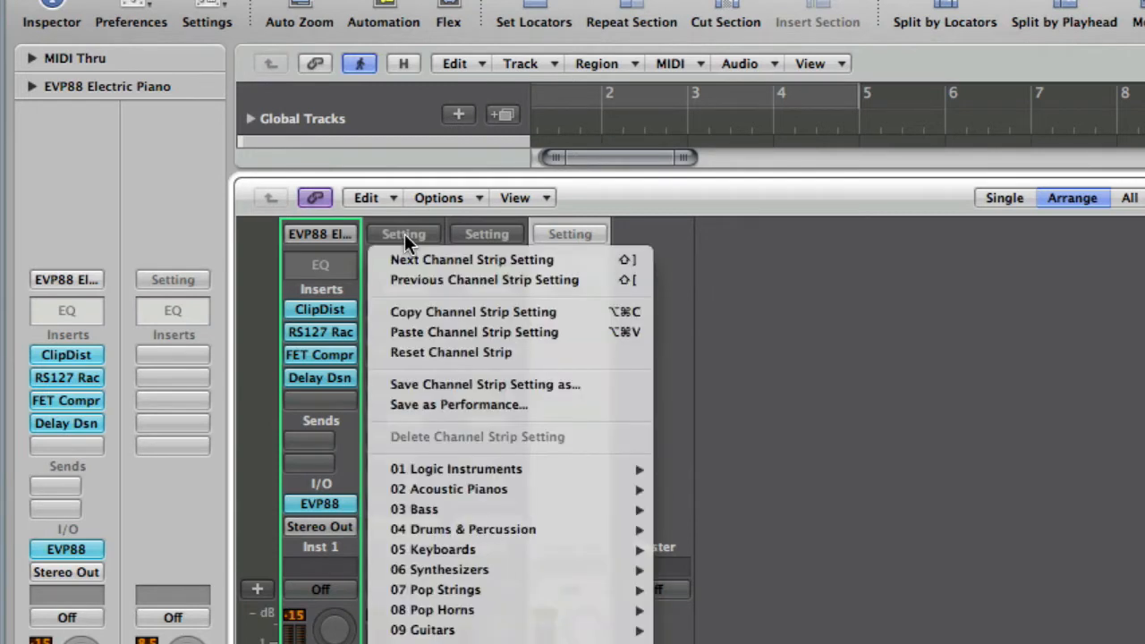
mouse_move(451, 279)
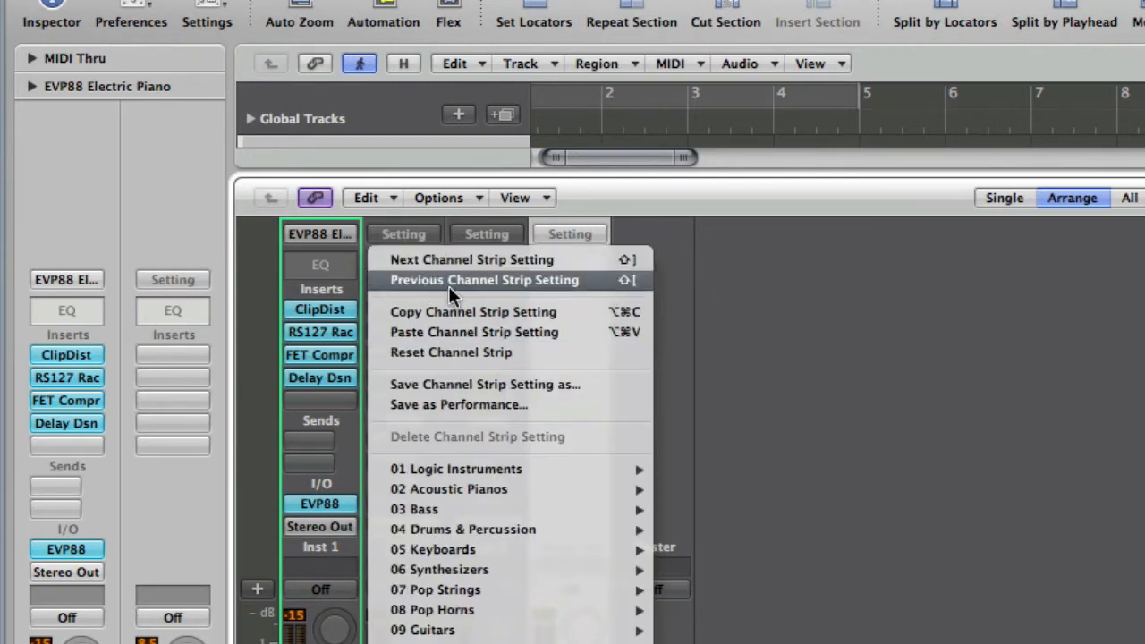
mouse_move(451, 351)
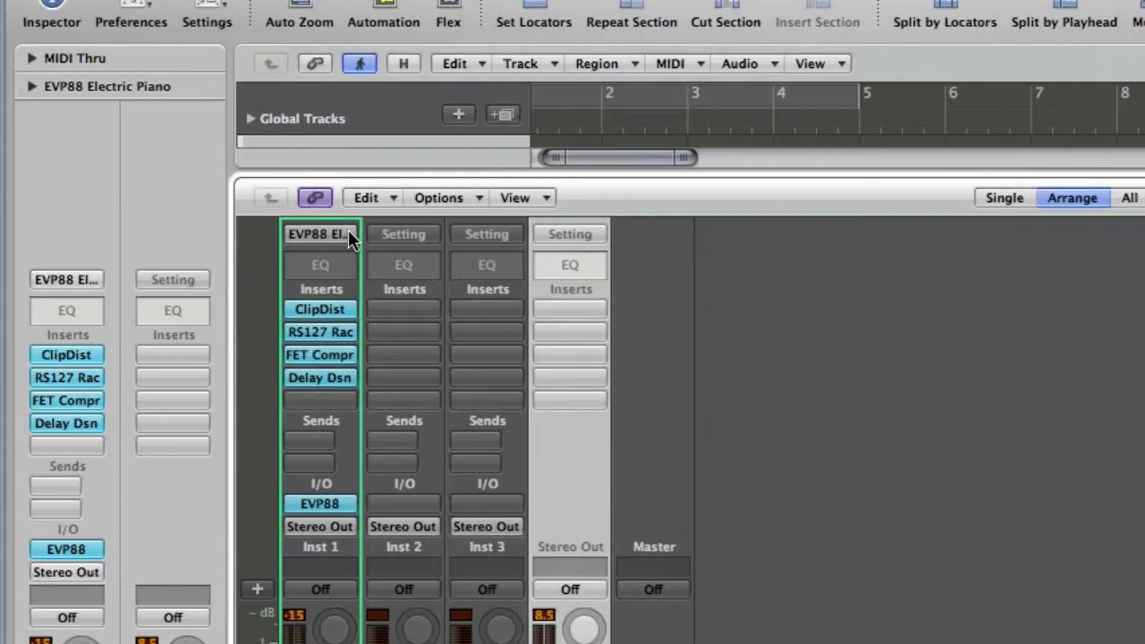
mouse_move(319, 232)
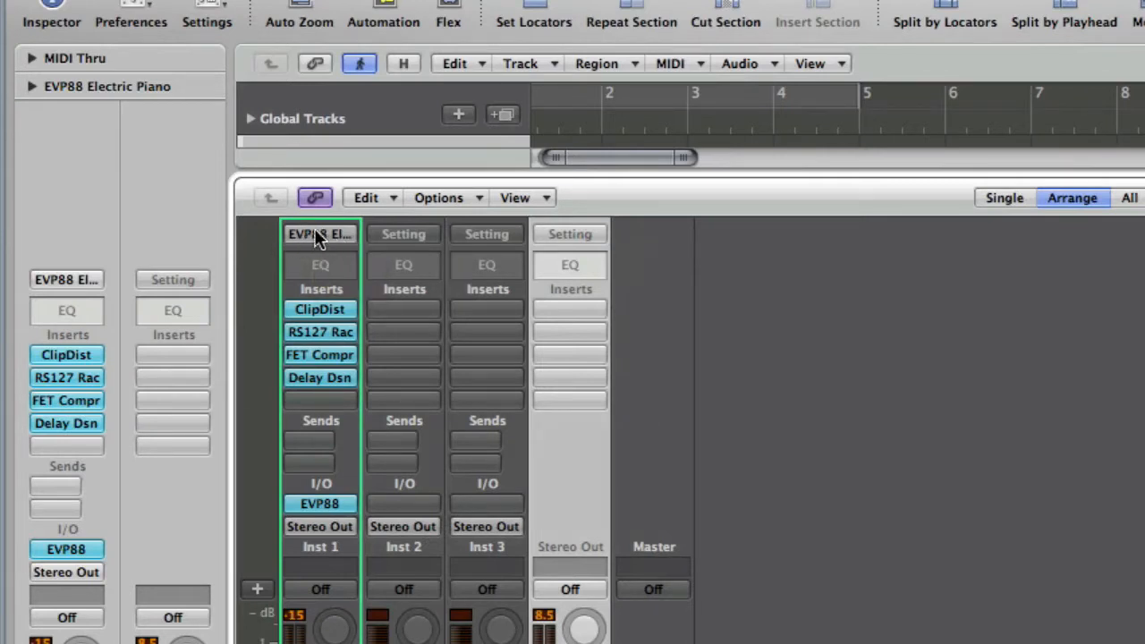
- Copy Inst 1's EVP88 channel strip setting and paste it onto Inst 2 and Inst 3
left_click(319, 233)
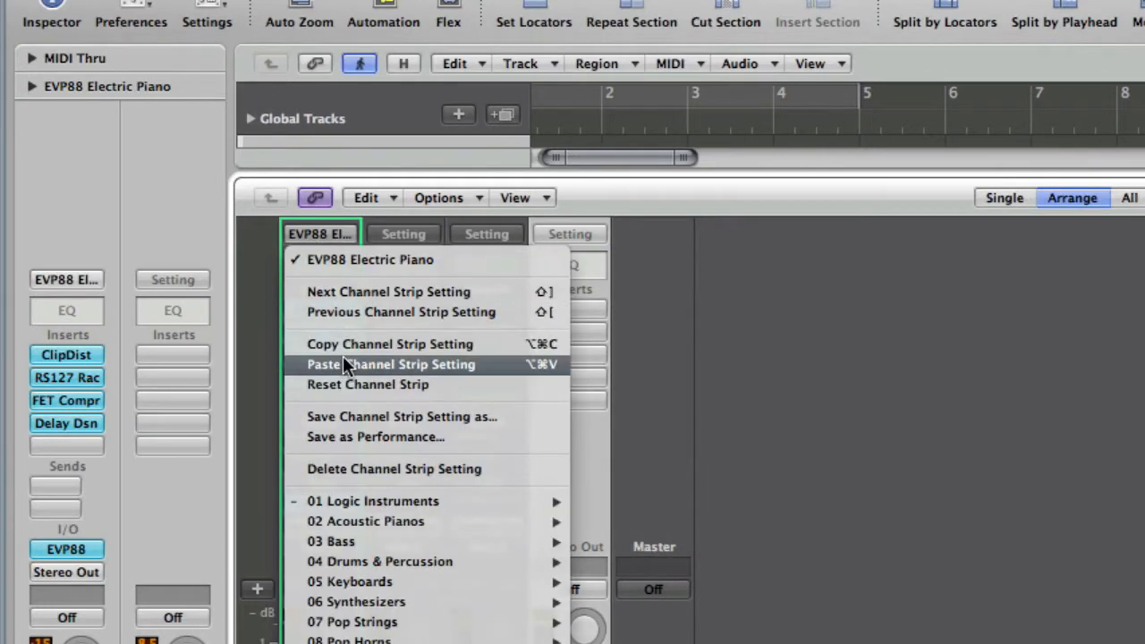
mouse_move(390, 344)
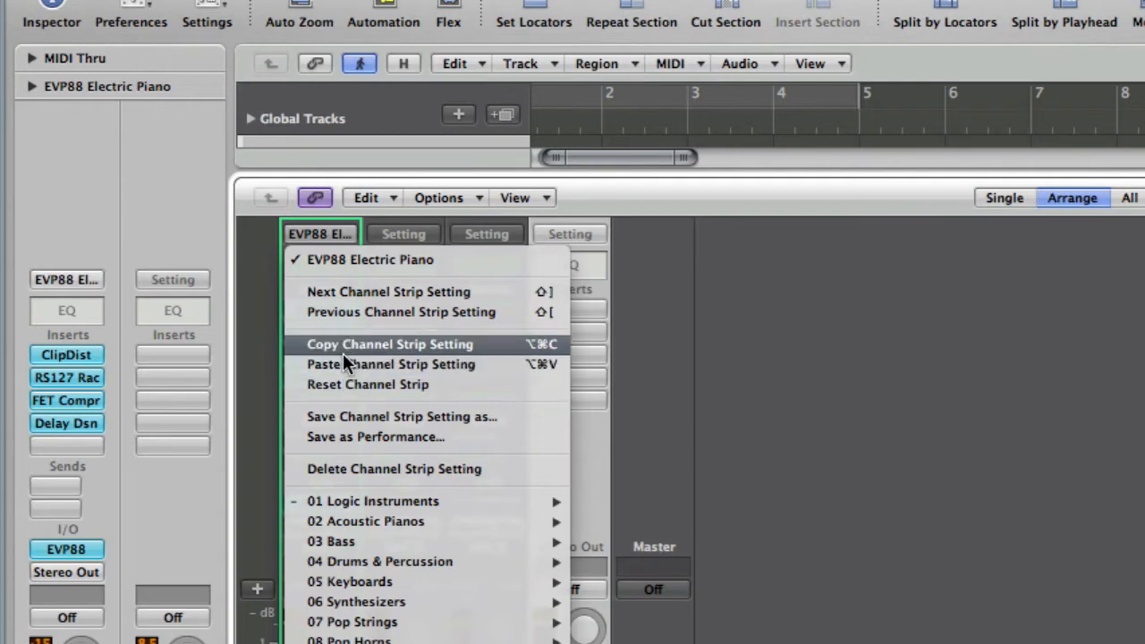
mouse_move(533, 358)
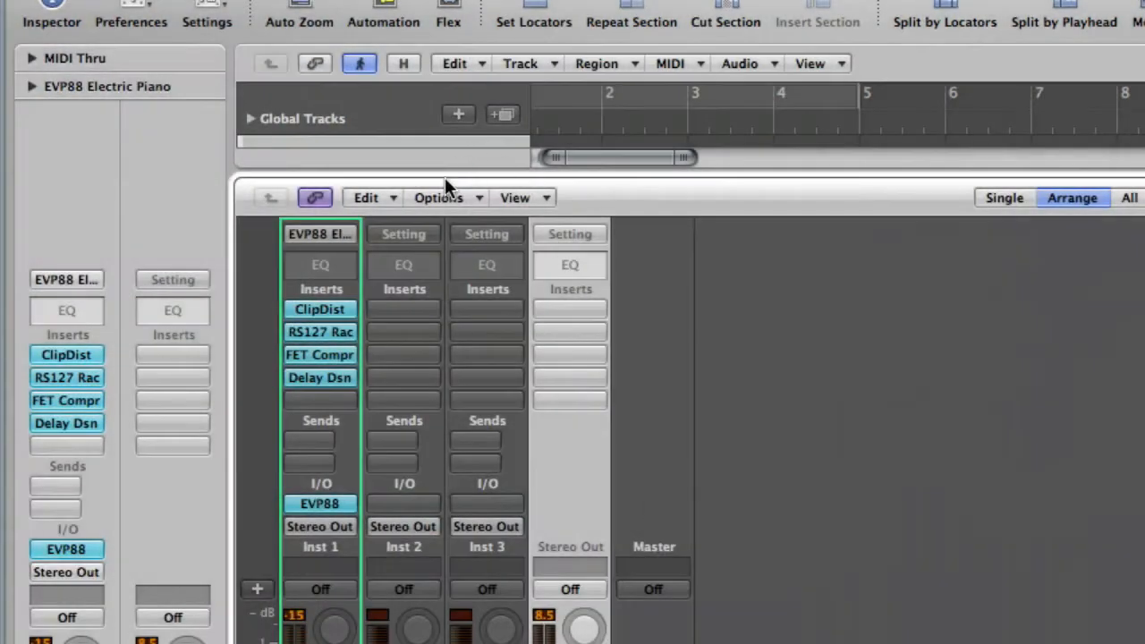
left_click(404, 233)
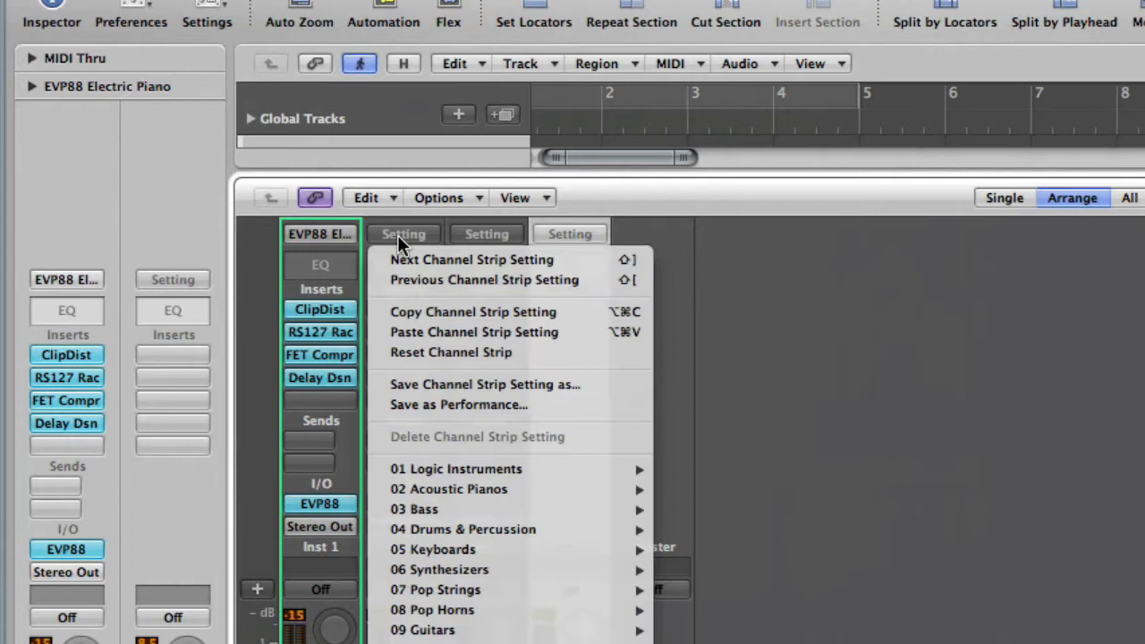
mouse_move(456, 331)
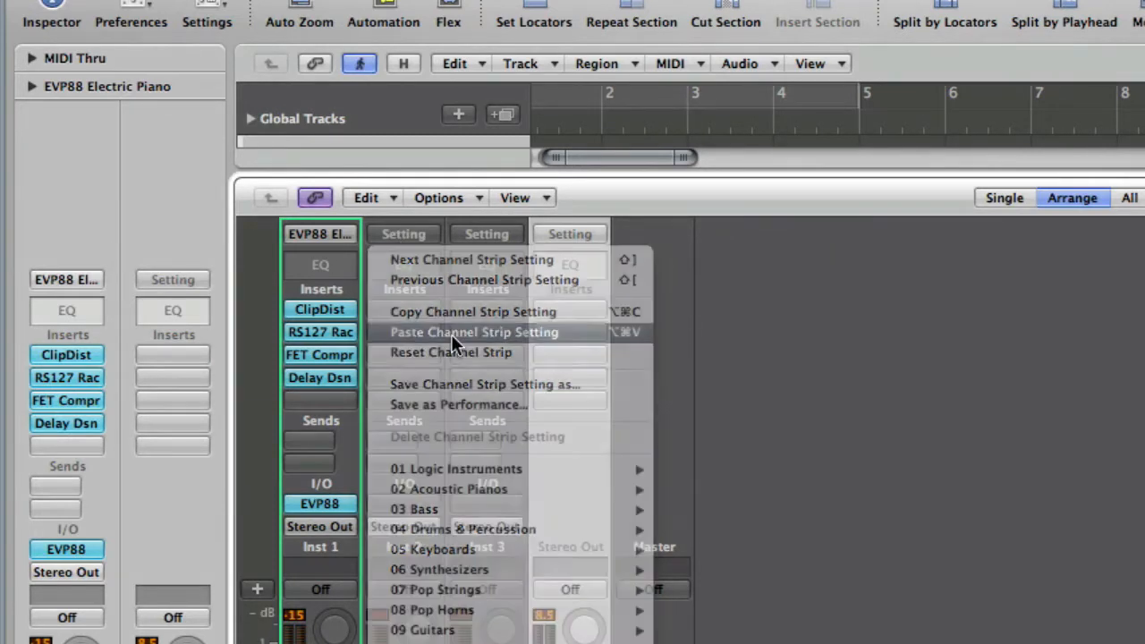
left_click(475, 331)
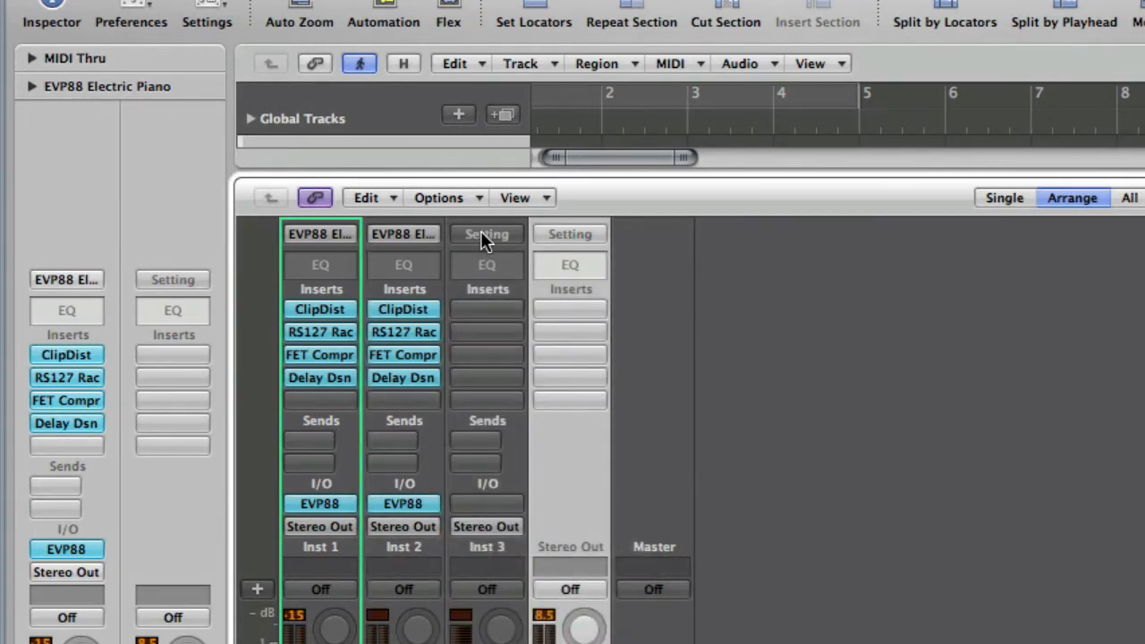
left_click(486, 233)
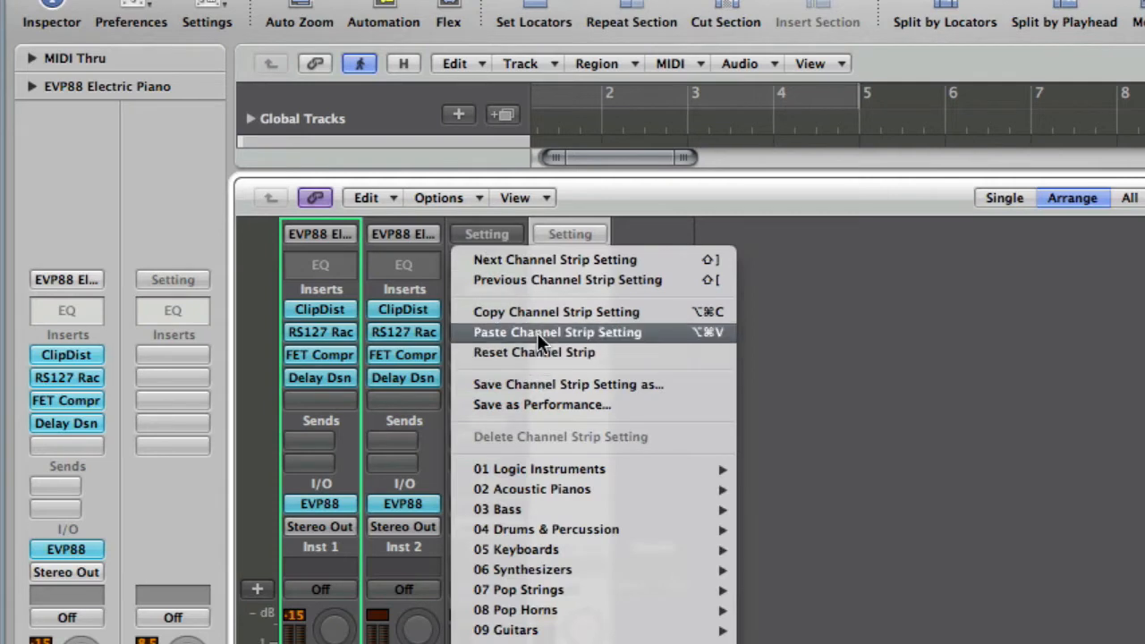
left_click(557, 331)
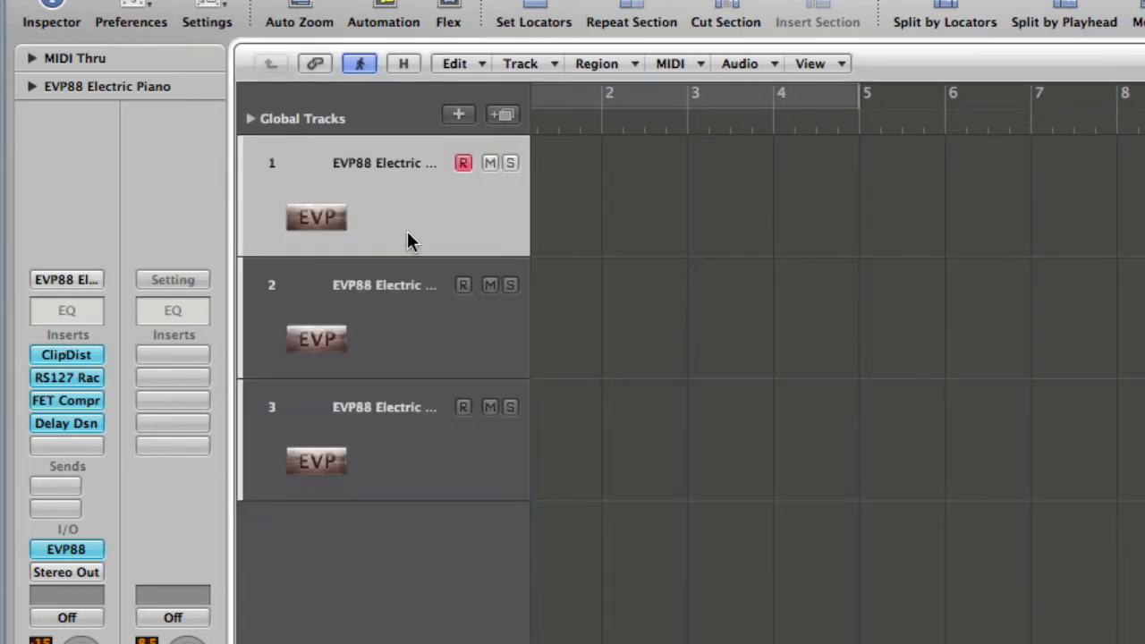
mouse_move(397, 219)
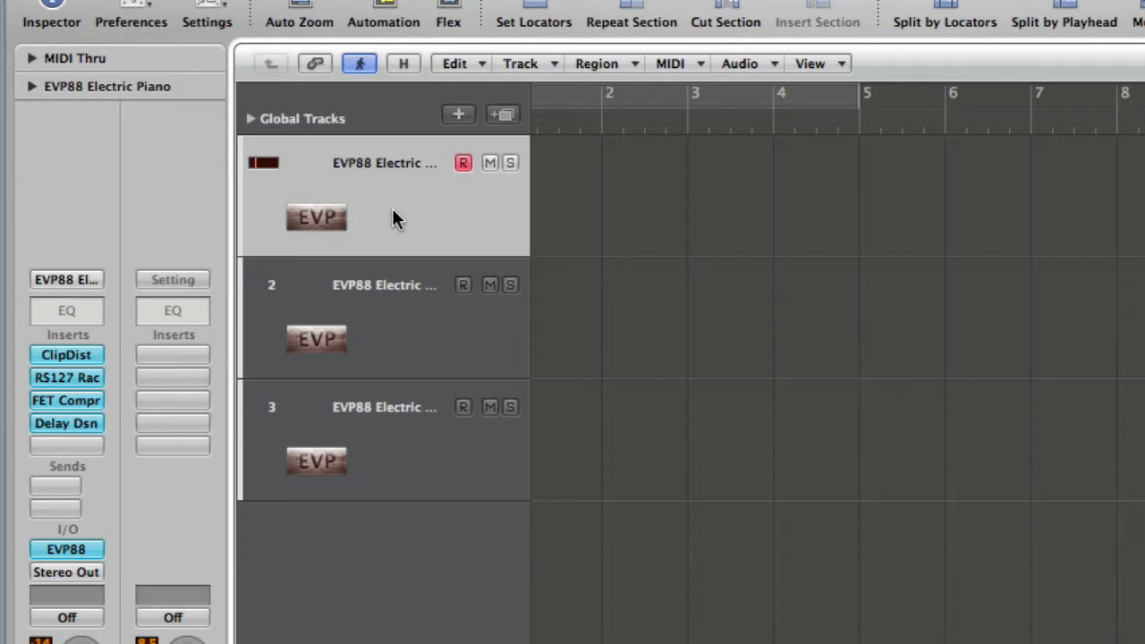
mouse_move(397, 320)
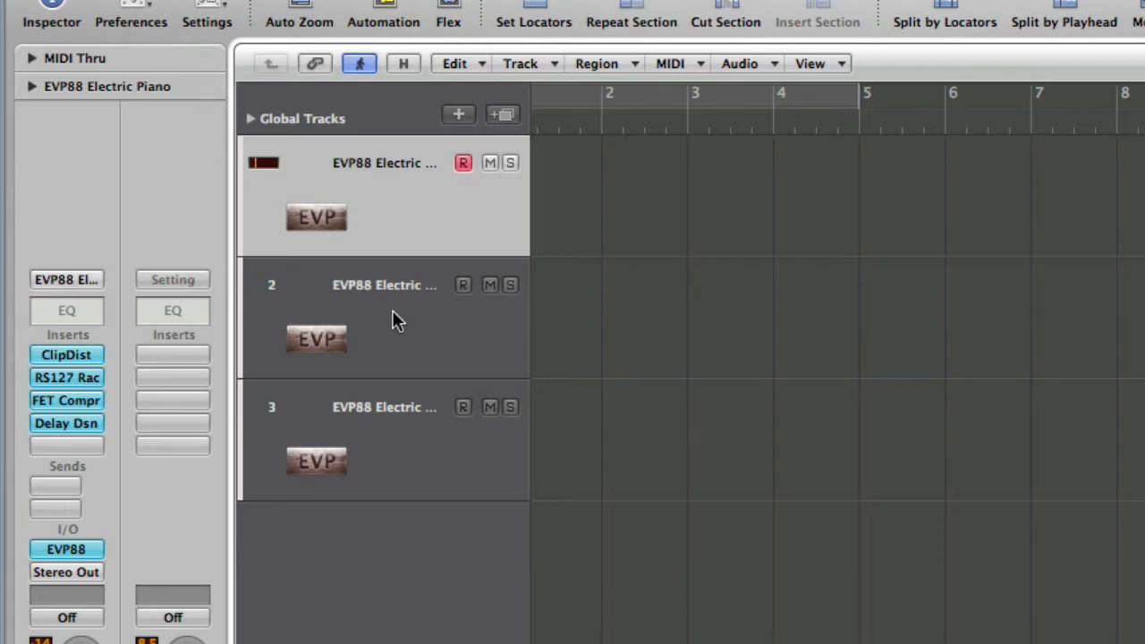
- Select the second EVP88 Electric Piano track to confirm the three identical strips
left_click(462, 285)
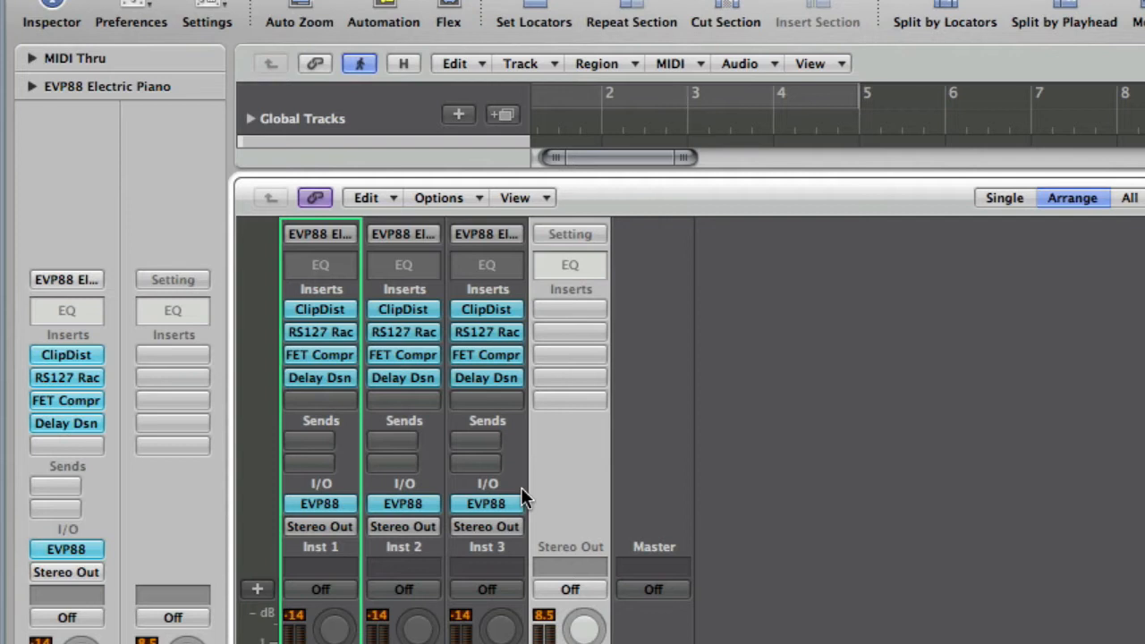
mouse_move(487, 243)
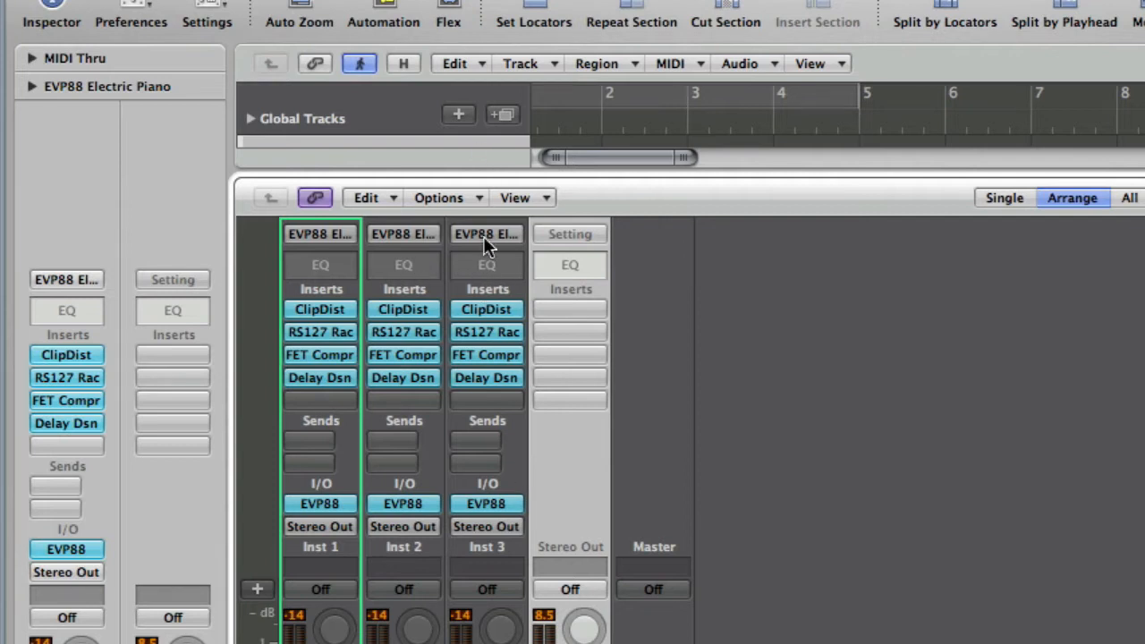
mouse_move(487, 233)
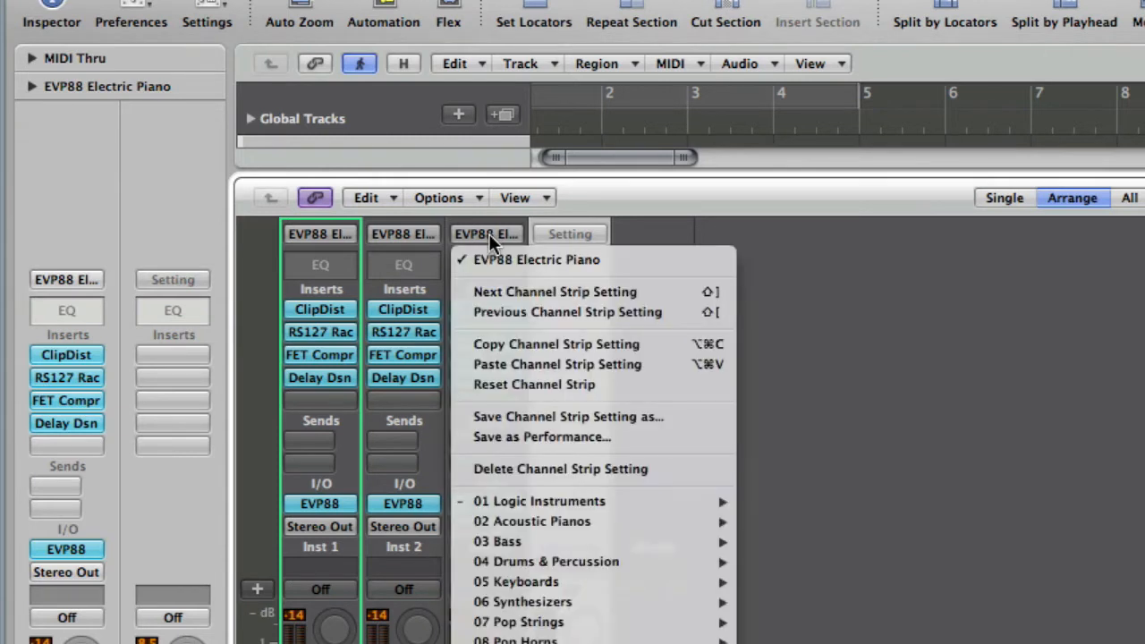
mouse_move(534, 383)
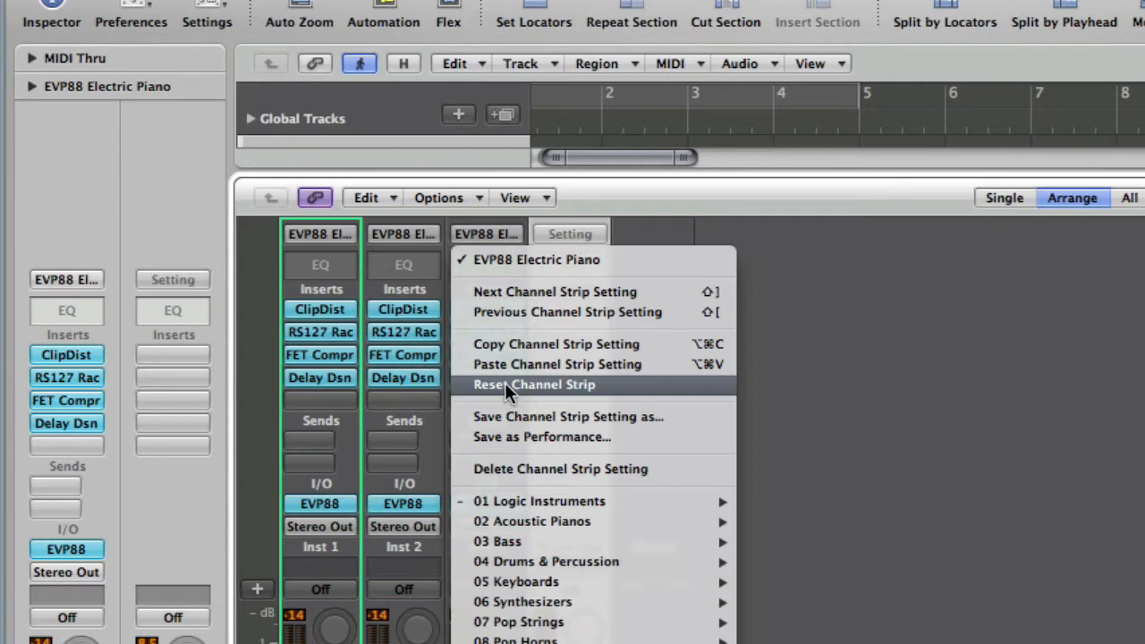
- Reset the Inst 3 strip to empty, then view Inst 1's Setting menu
left_click(533, 383)
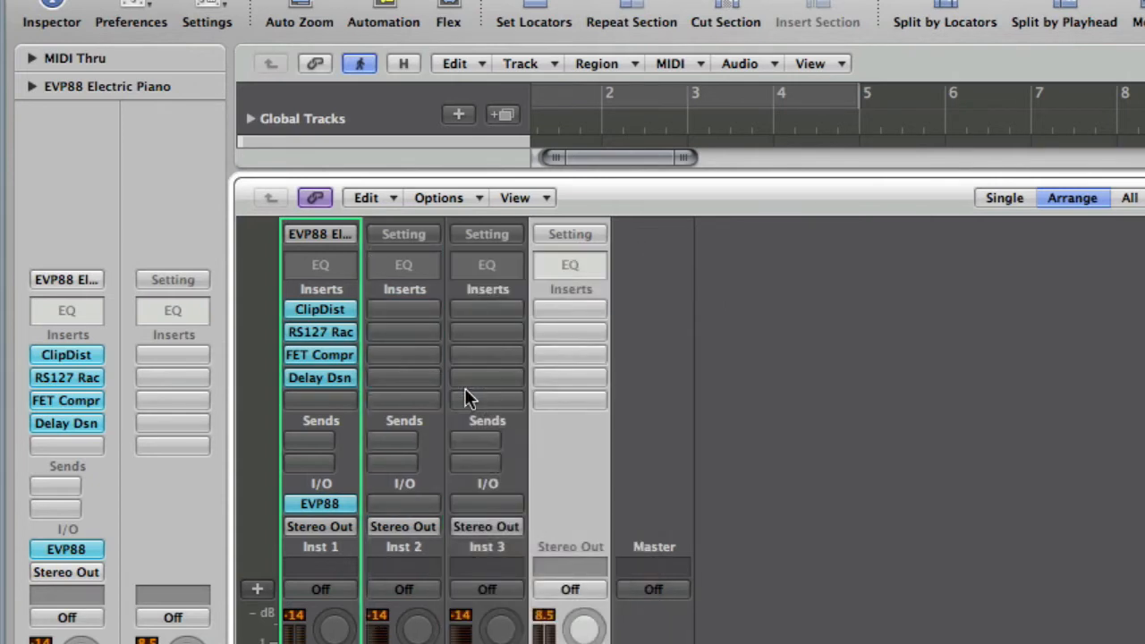
mouse_move(349, 233)
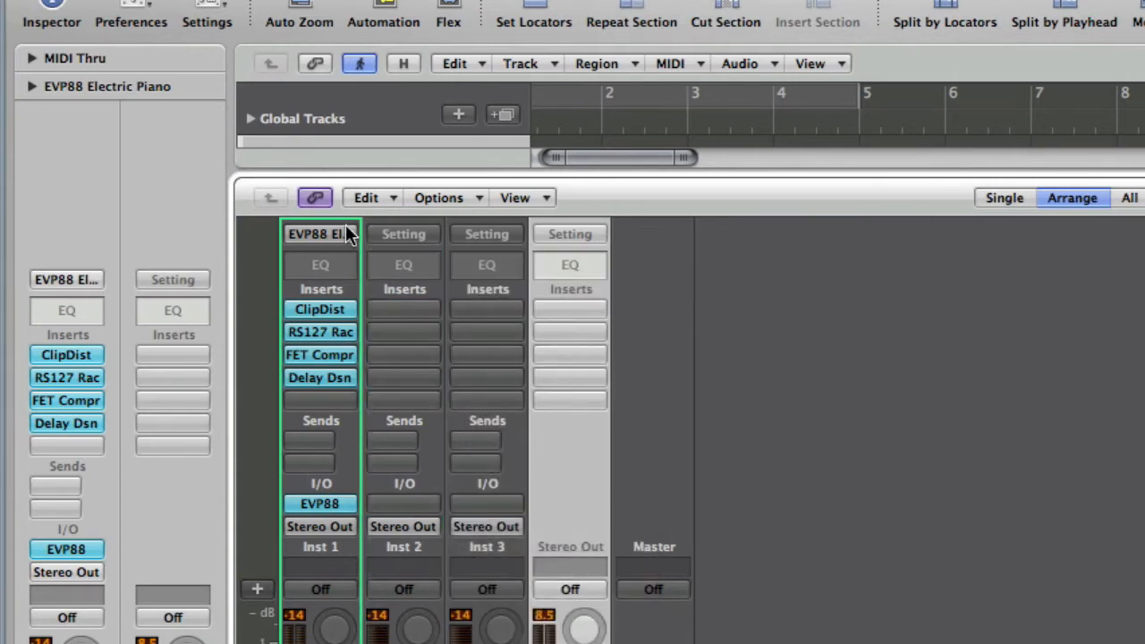
left_click(319, 233)
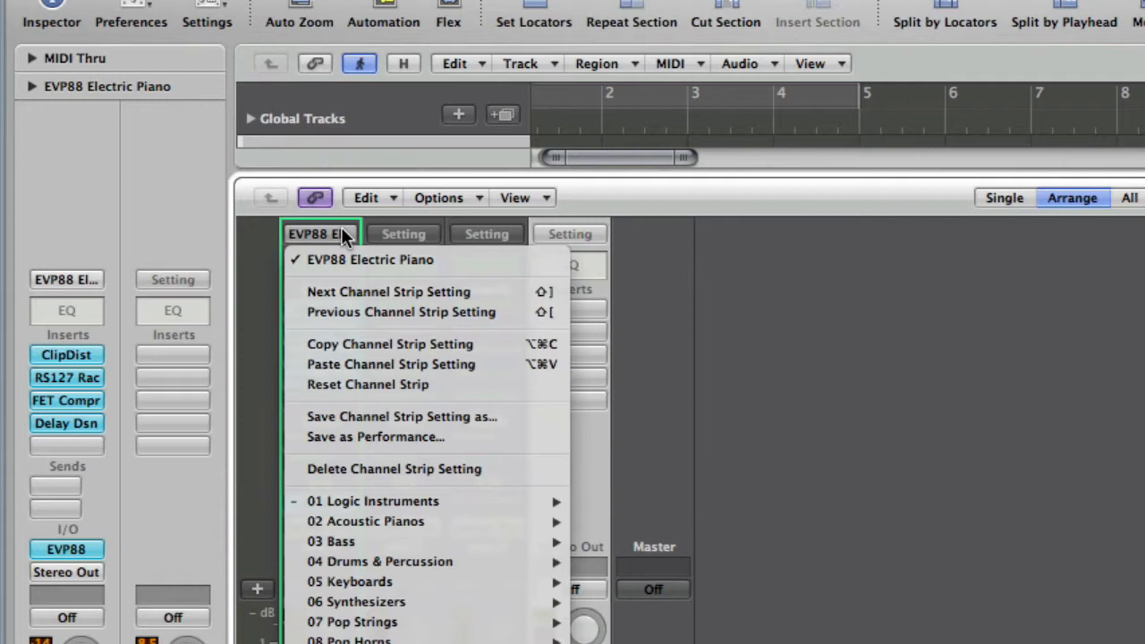
mouse_move(302, 434)
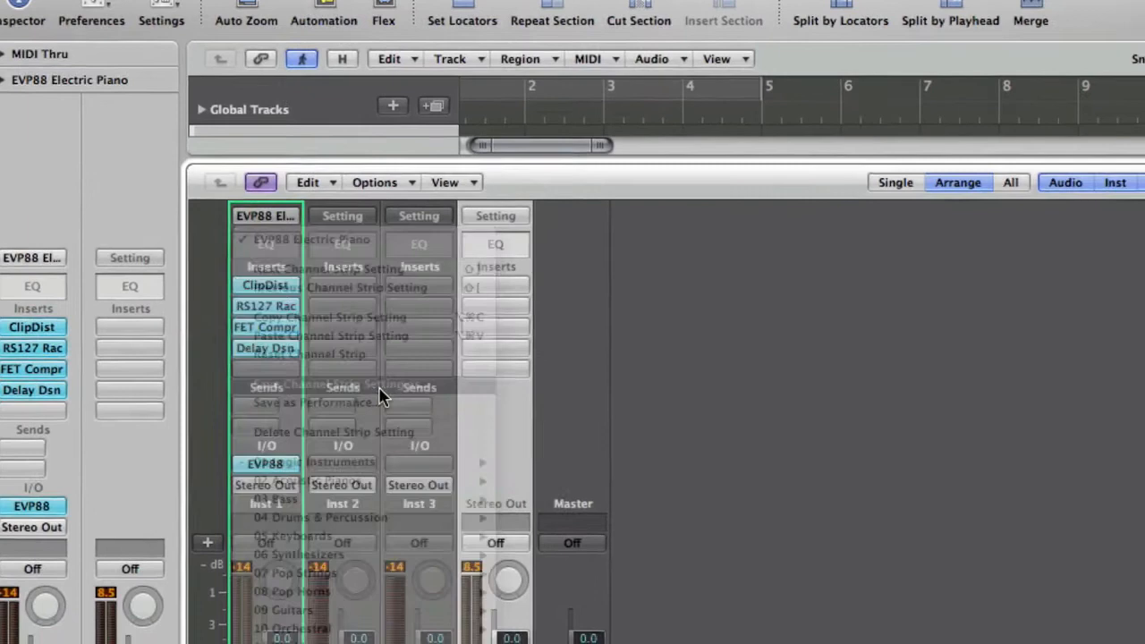
left_click(315, 403)
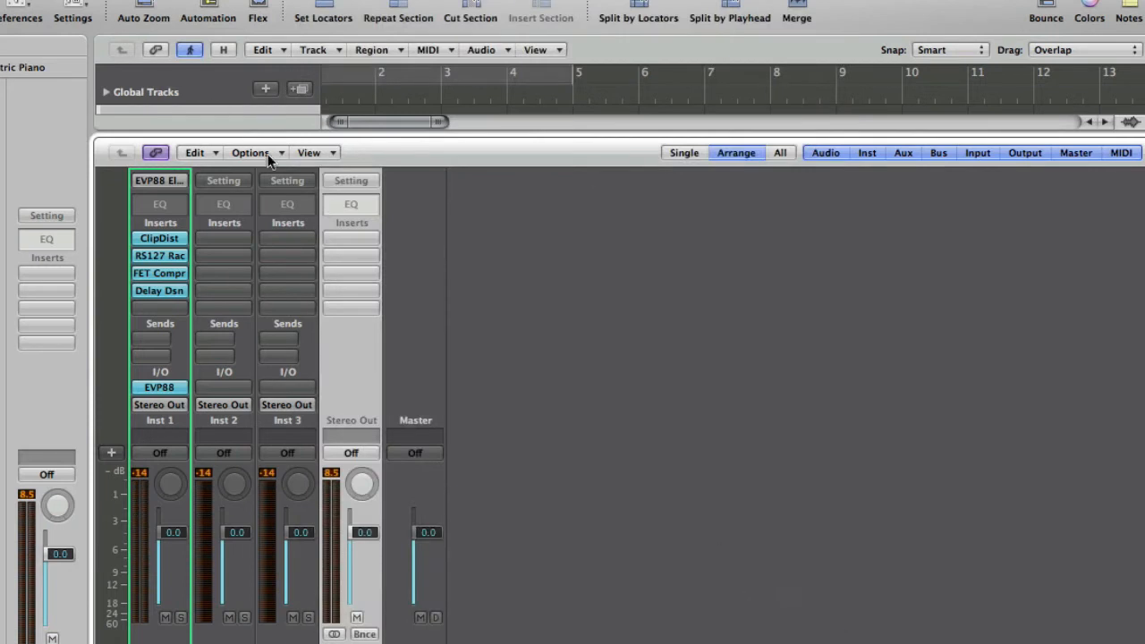
mouse_move(239, 194)
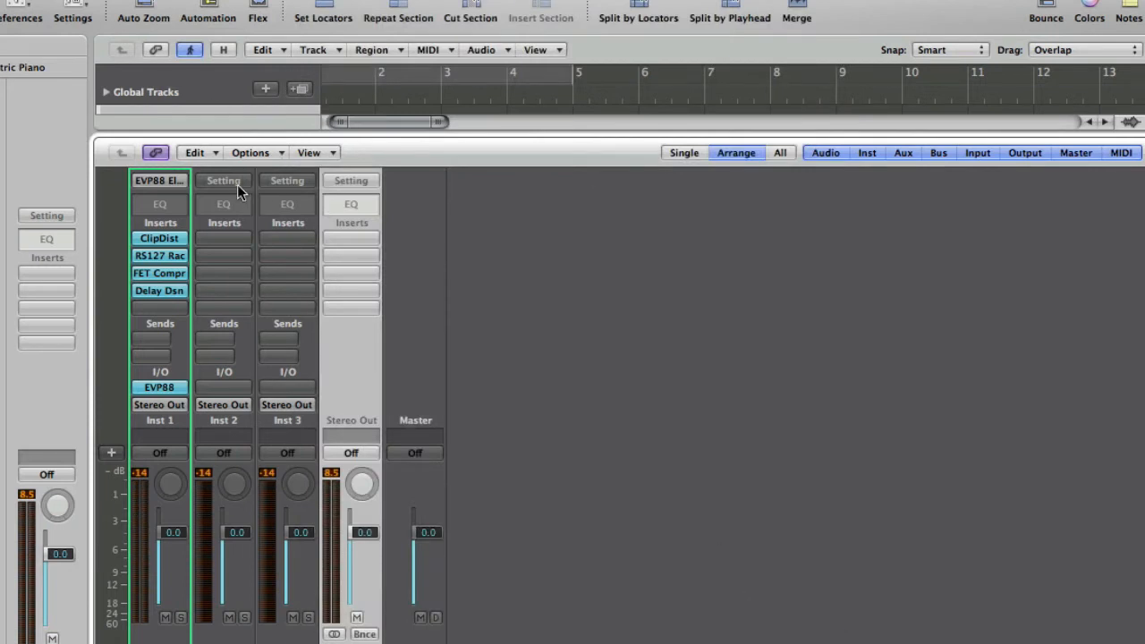
- Show the channel strip Setting menu for the empty Inst 2 strip
left_click(222, 179)
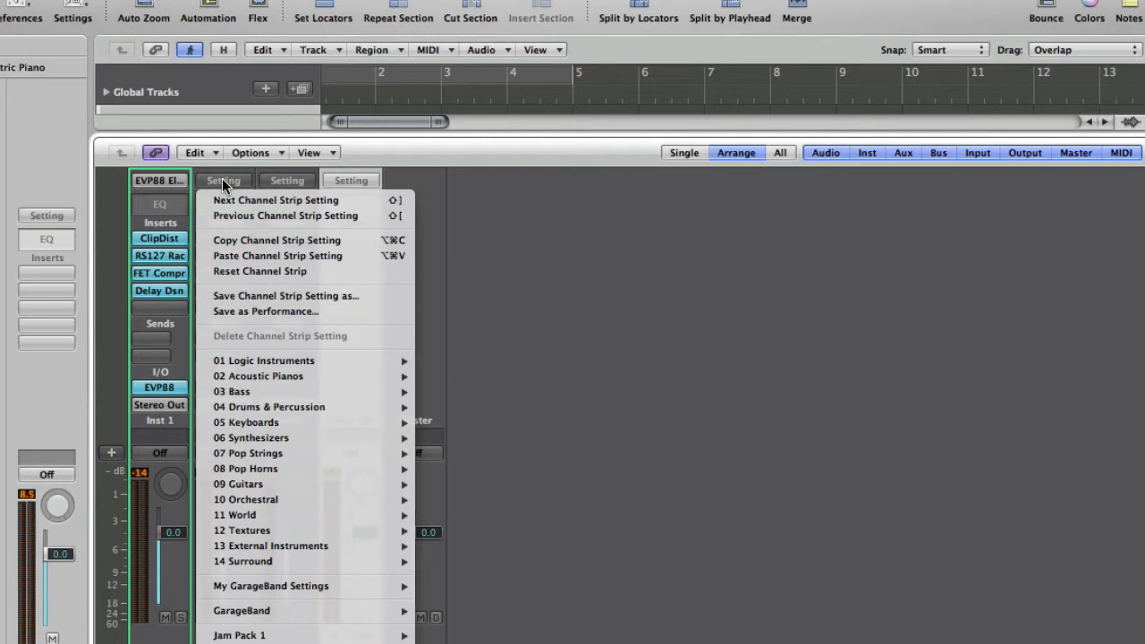
mouse_move(226, 170)
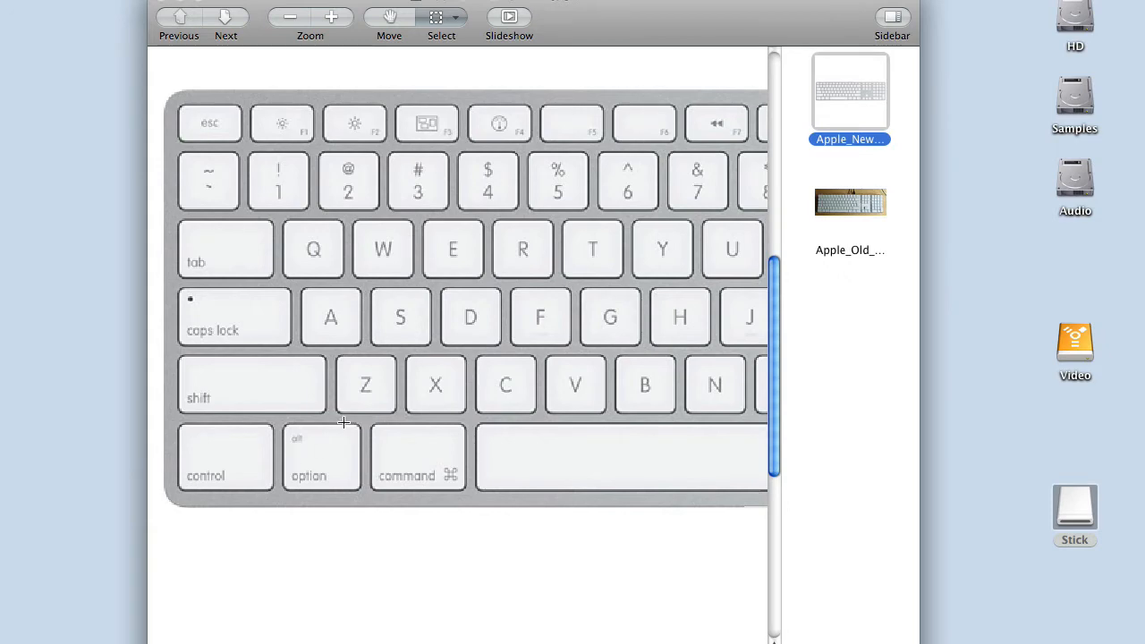
mouse_move(384, 456)
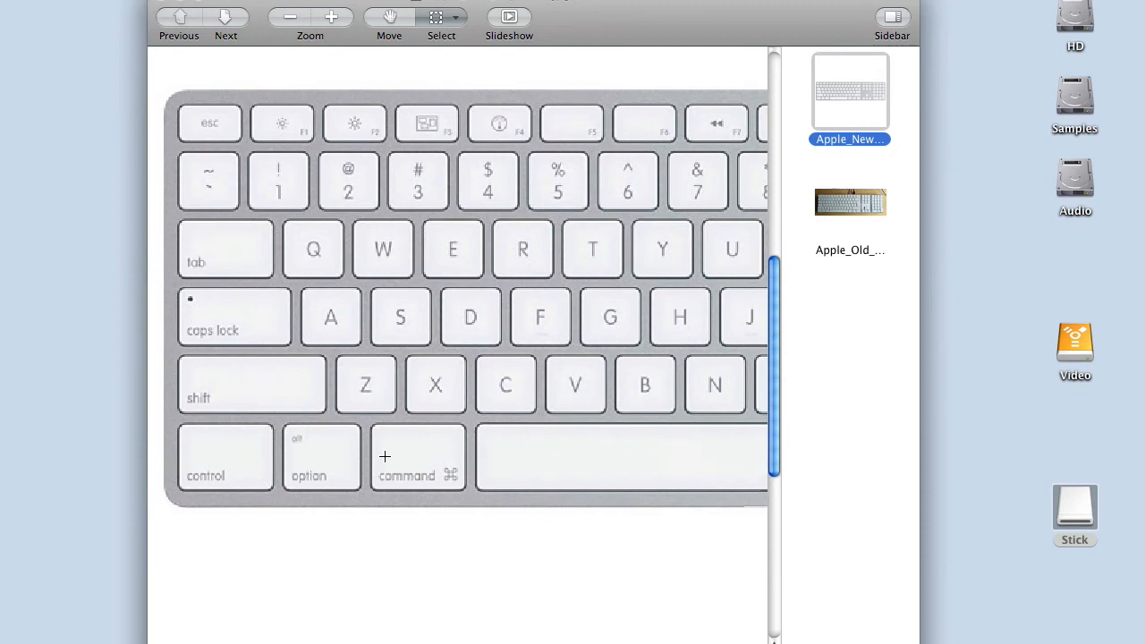
mouse_move(222, 465)
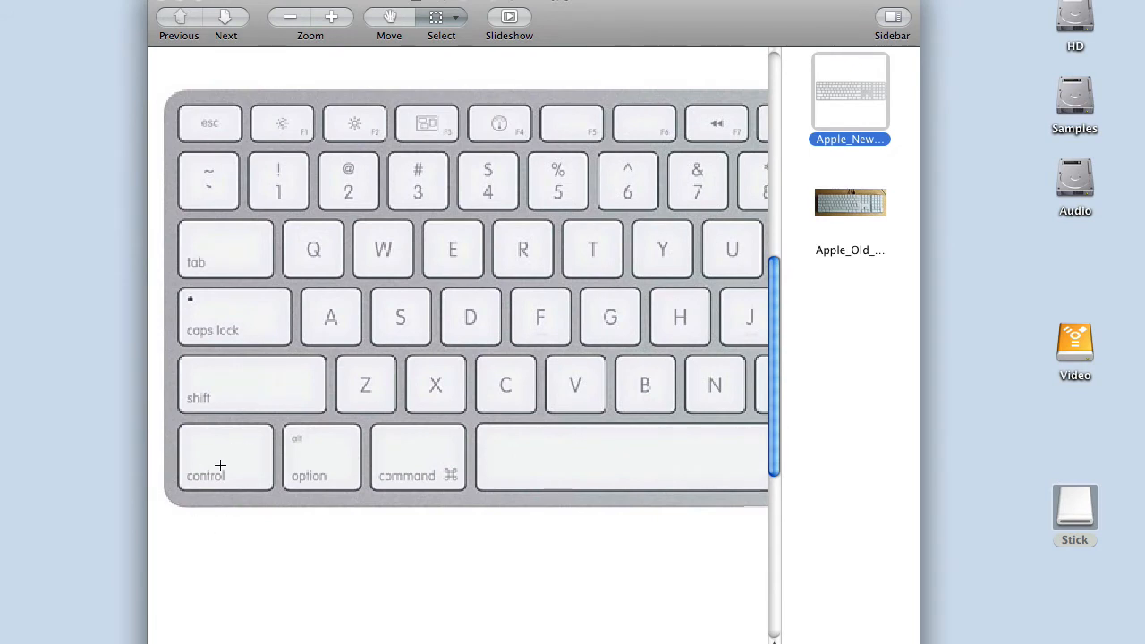
mouse_move(201, 469)
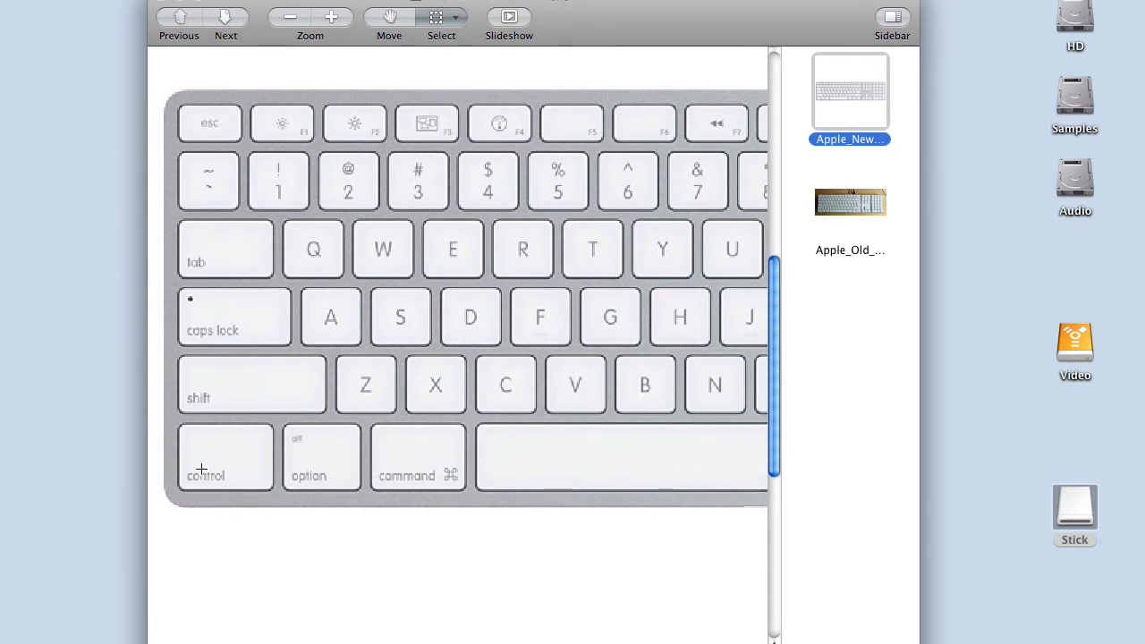
mouse_move(411, 474)
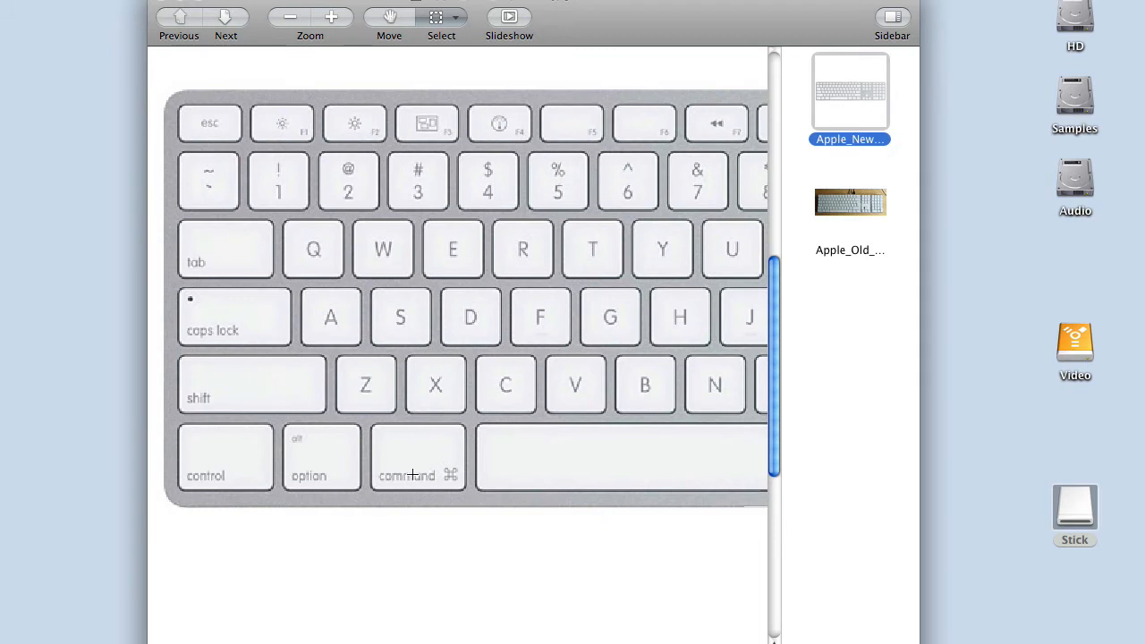
- Switch Preview from the Apple_New keyboard image to the Apple_Old photo
left_click(848, 203)
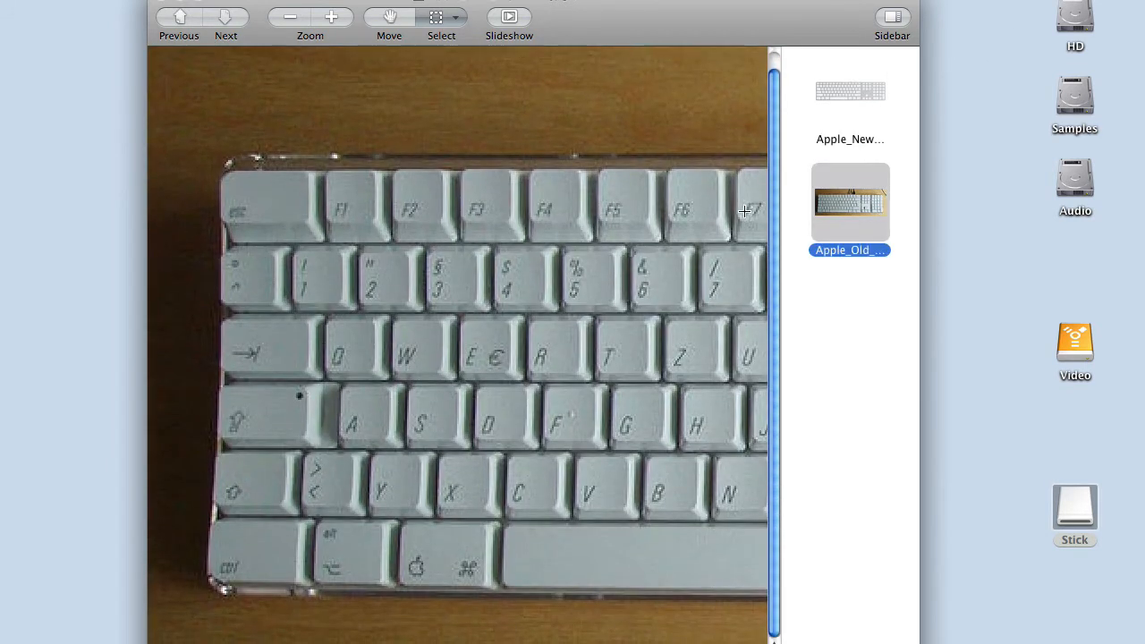
mouse_move(263, 544)
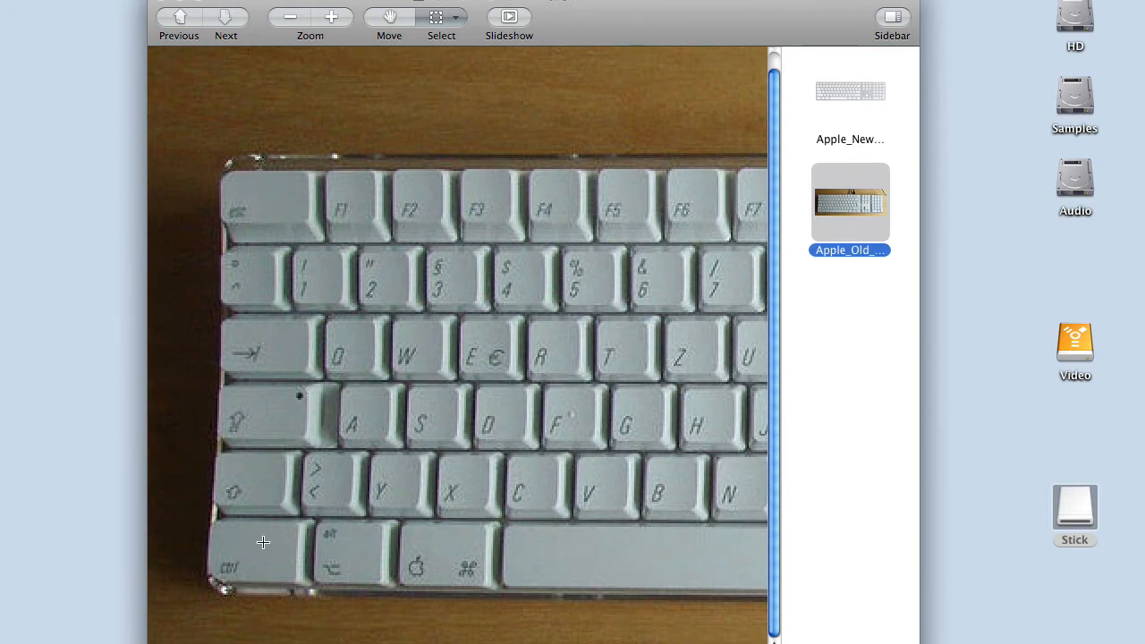
mouse_move(291, 573)
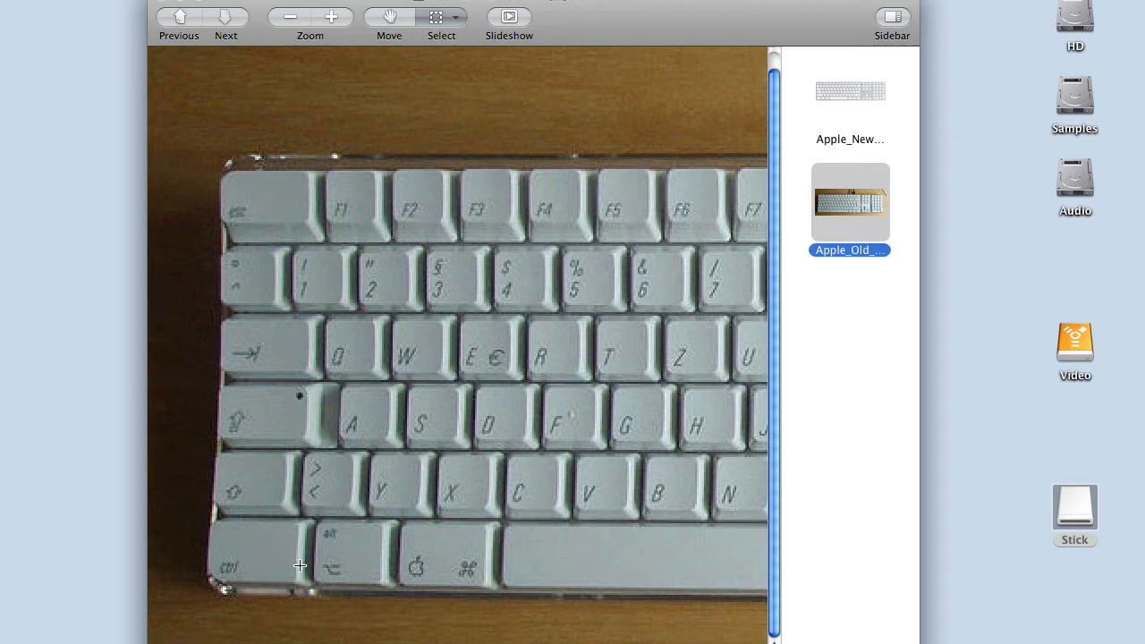
mouse_move(395, 545)
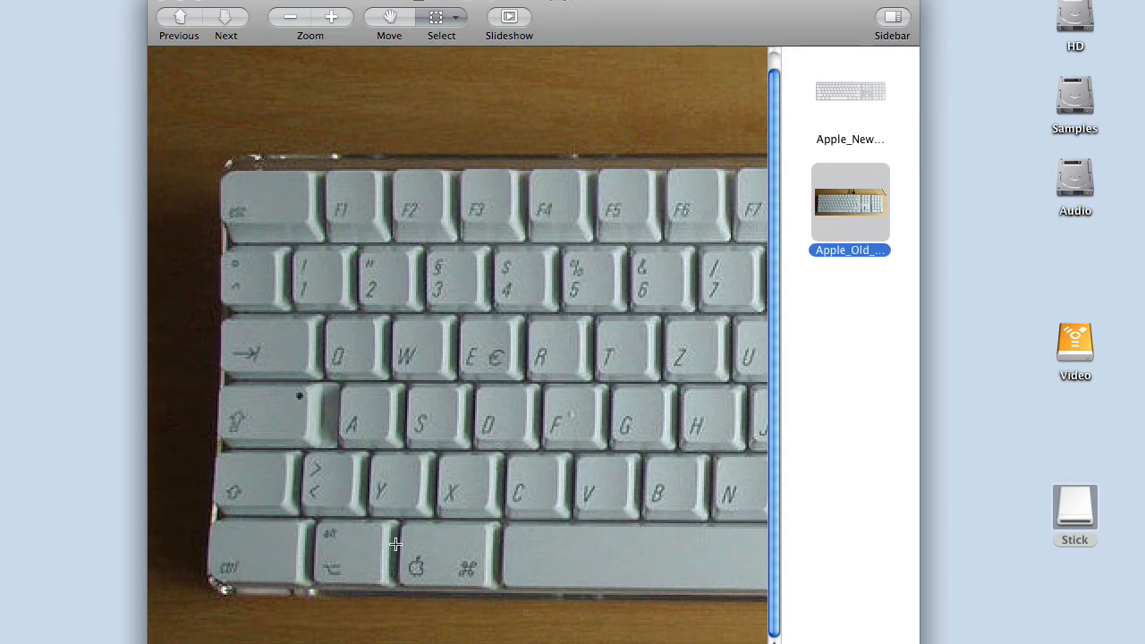
mouse_move(586, 433)
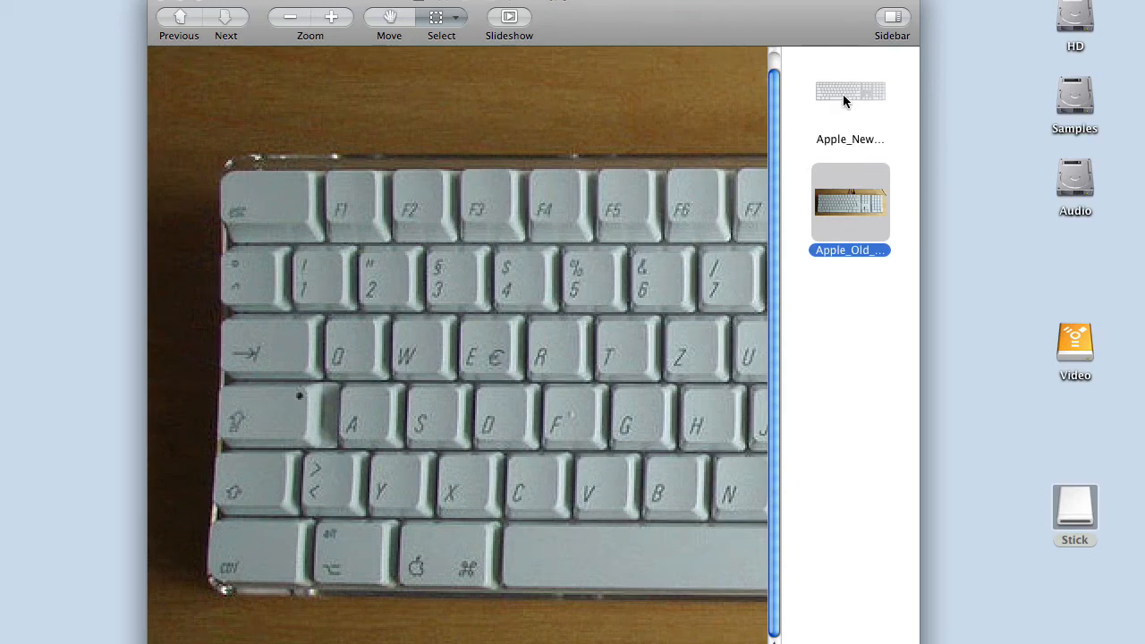
- Flip to the Apple_New keyboard image and back to the Apple_Old photo
left_click(850, 89)
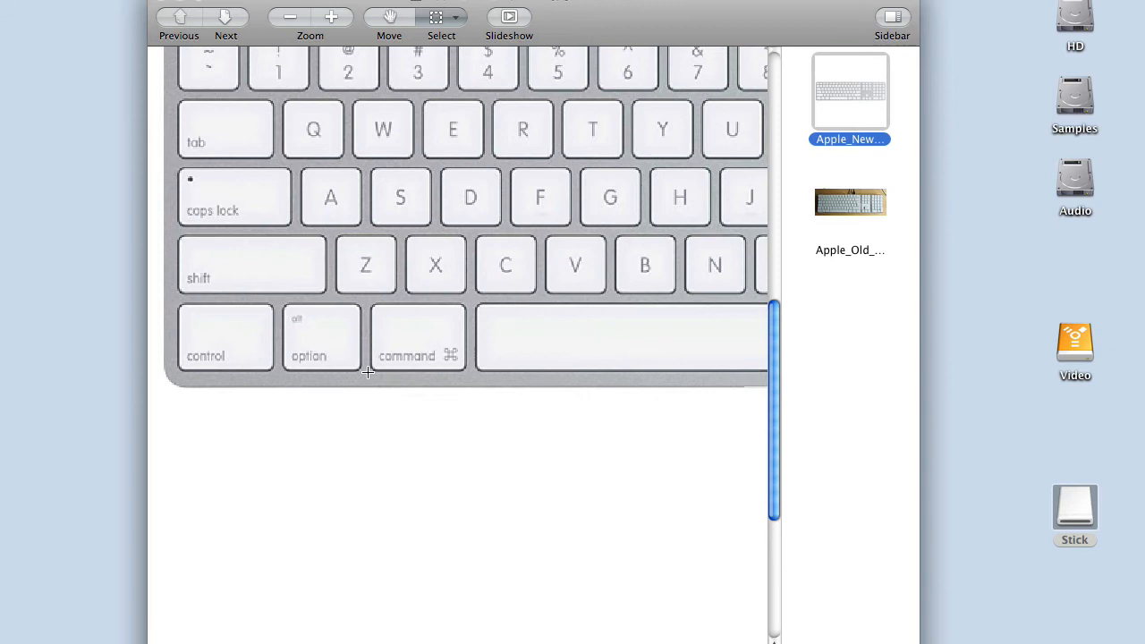
left_click(848, 202)
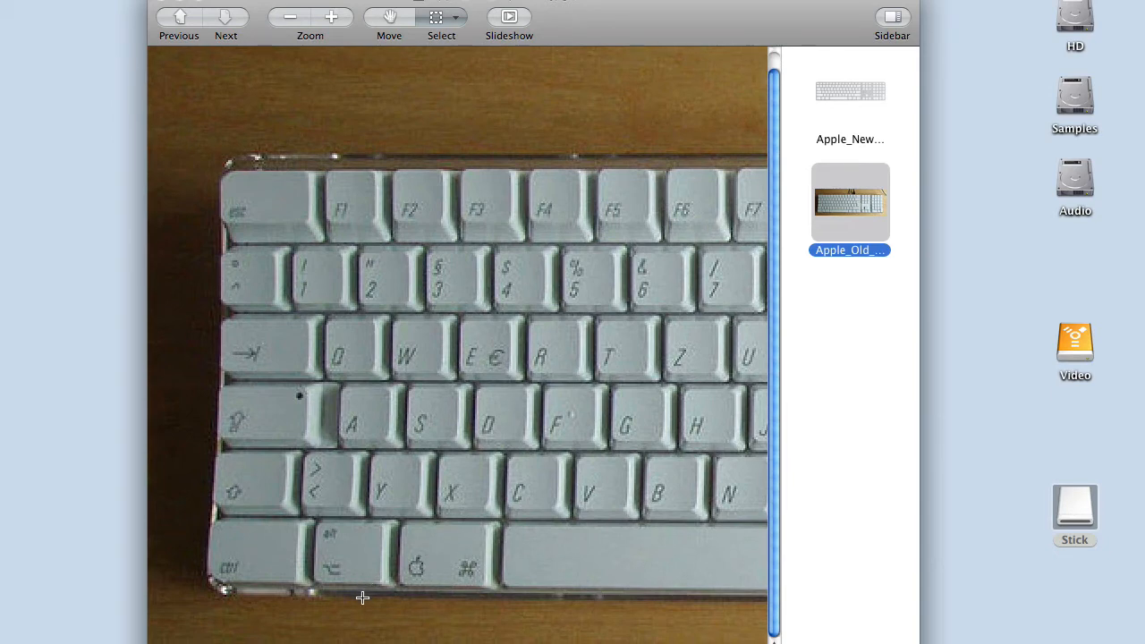
mouse_move(349, 601)
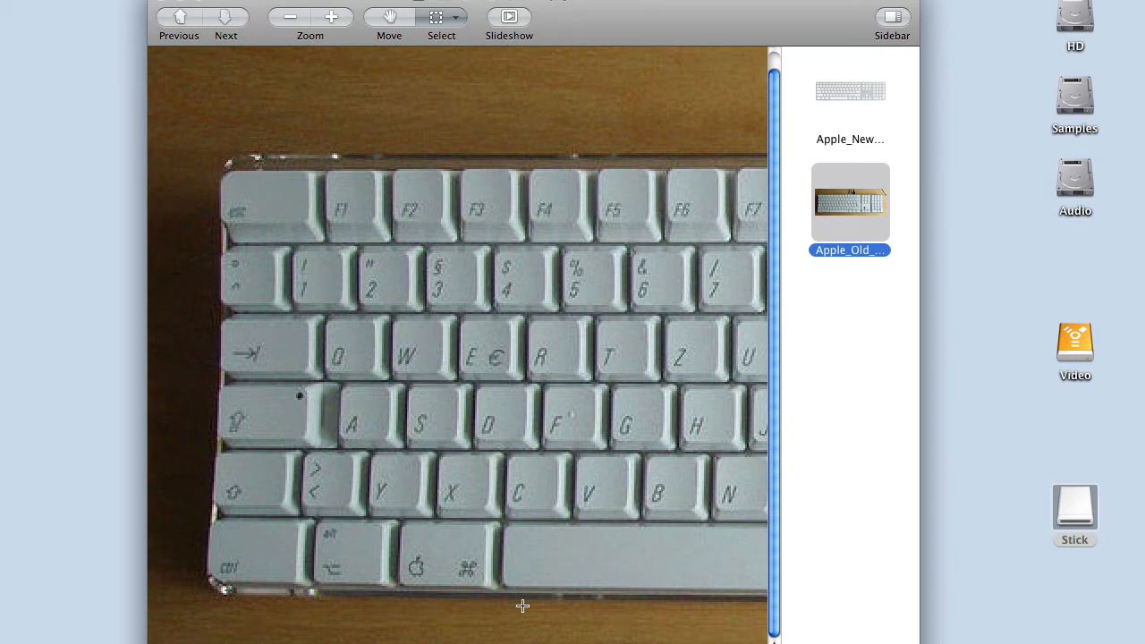
mouse_move(448, 558)
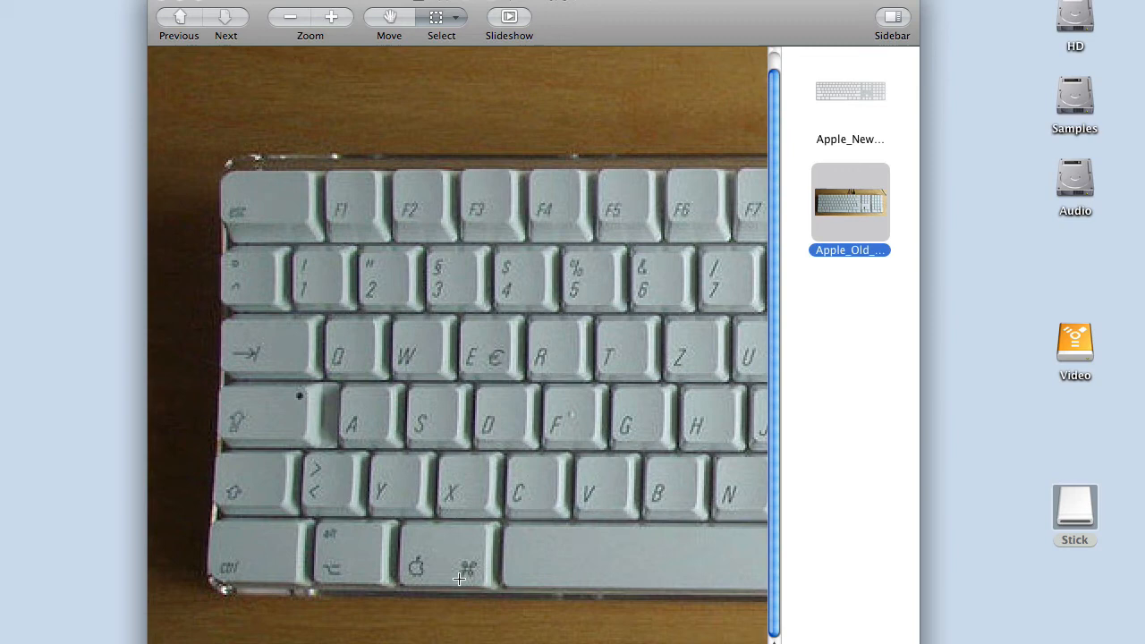
mouse_move(326, 578)
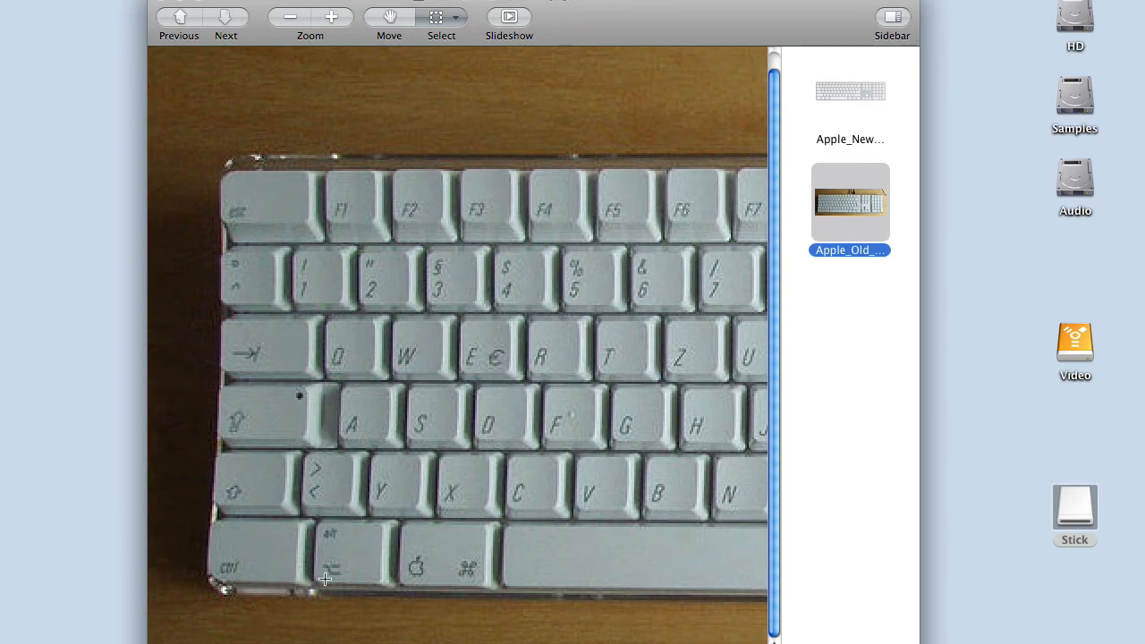
- View the Apple_New keyboard photo's bottom-row keys, then return to the Apple_Old thumbnail
left_click(850, 89)
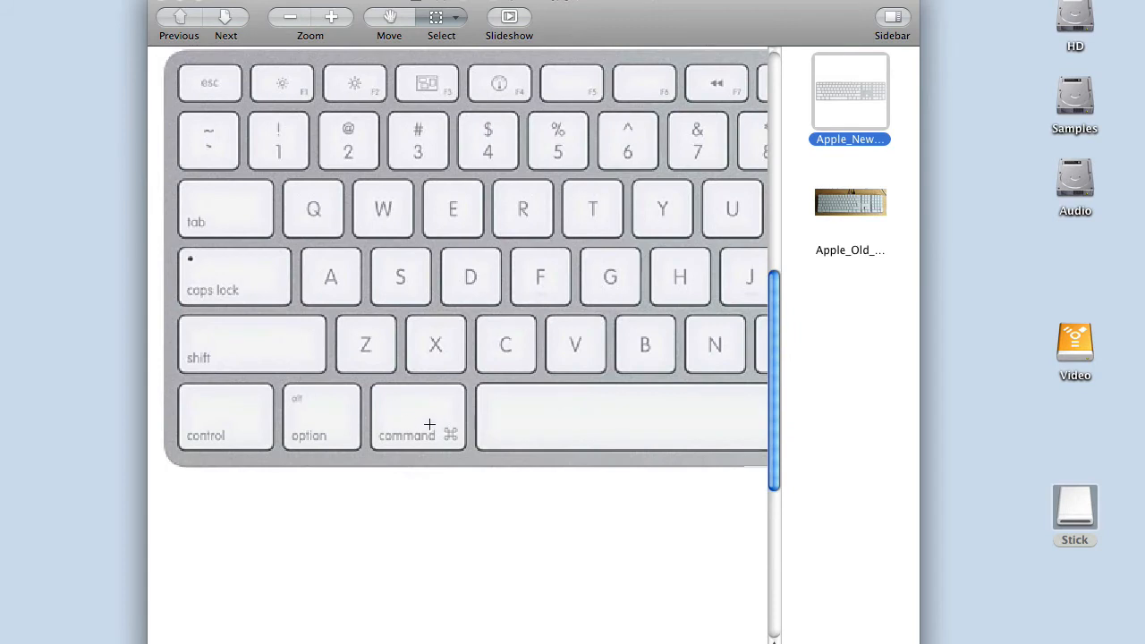
scroll("down", 3)
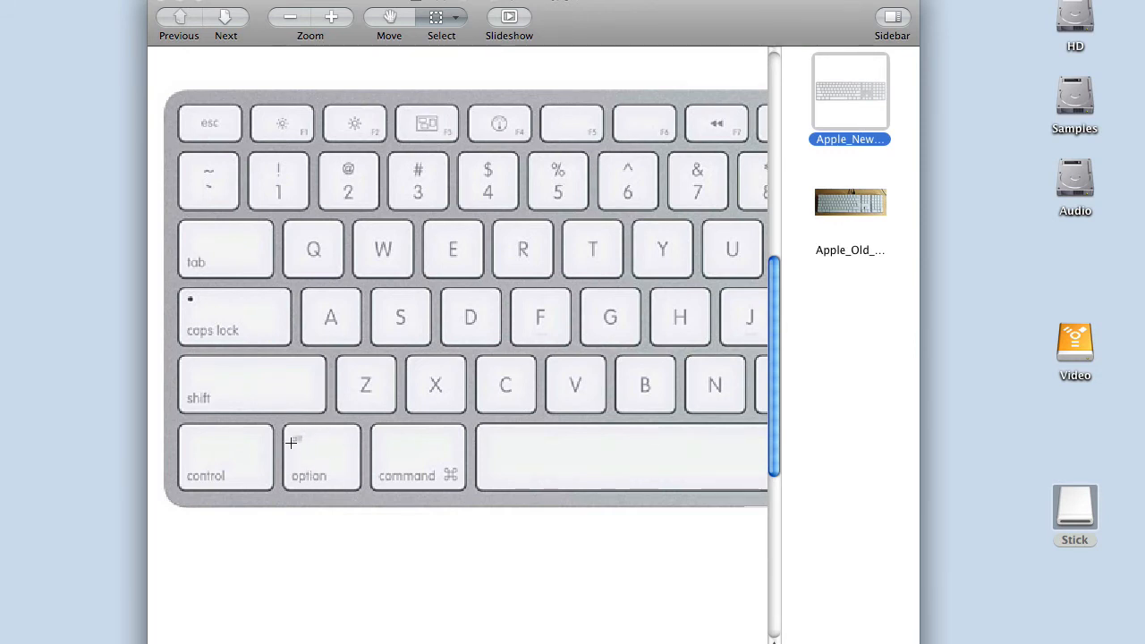
mouse_move(304, 448)
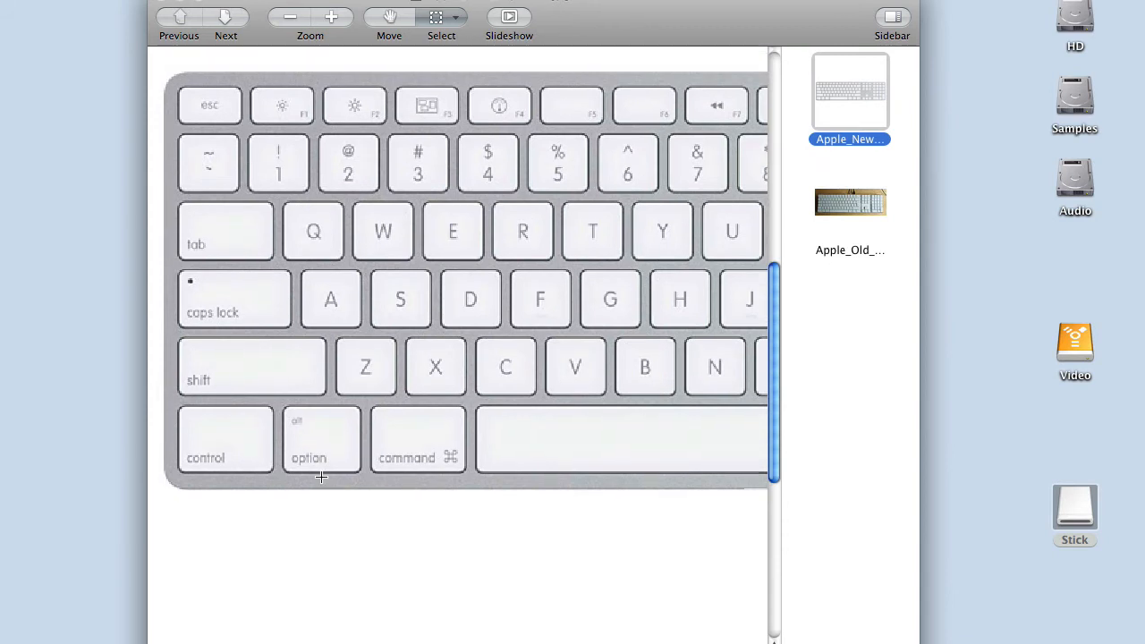
mouse_move(419, 447)
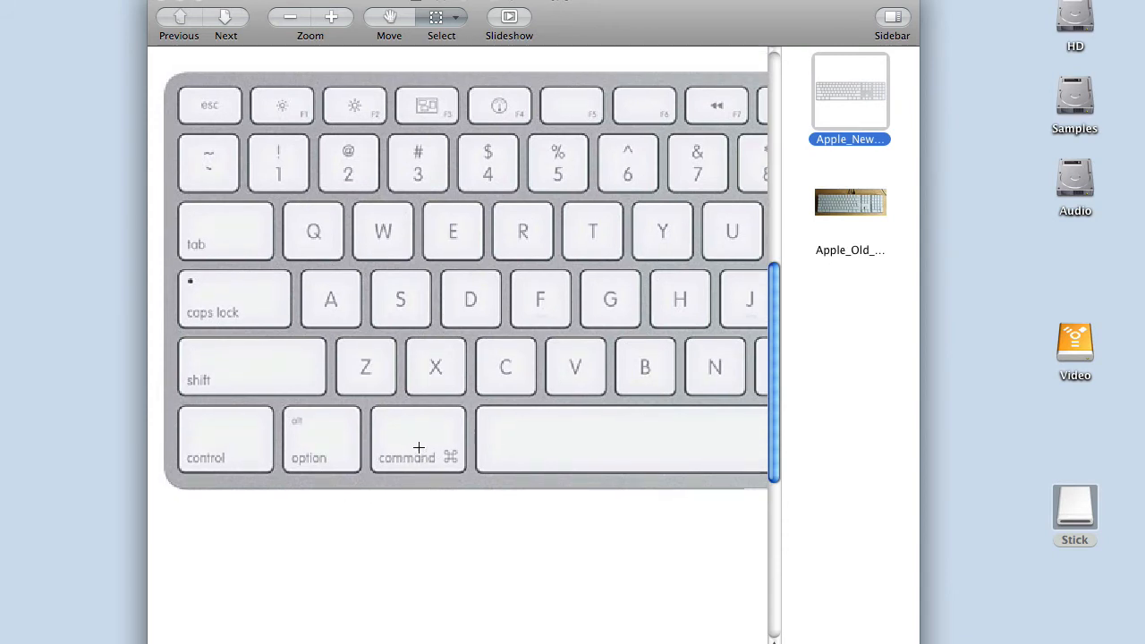
mouse_move(398, 462)
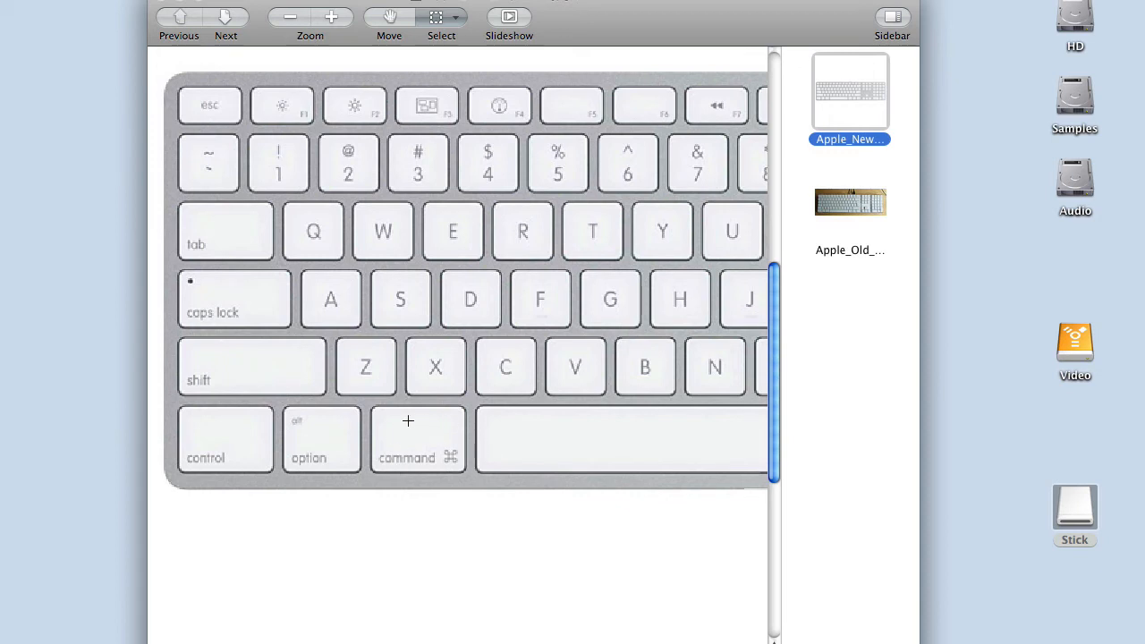
mouse_move(311, 444)
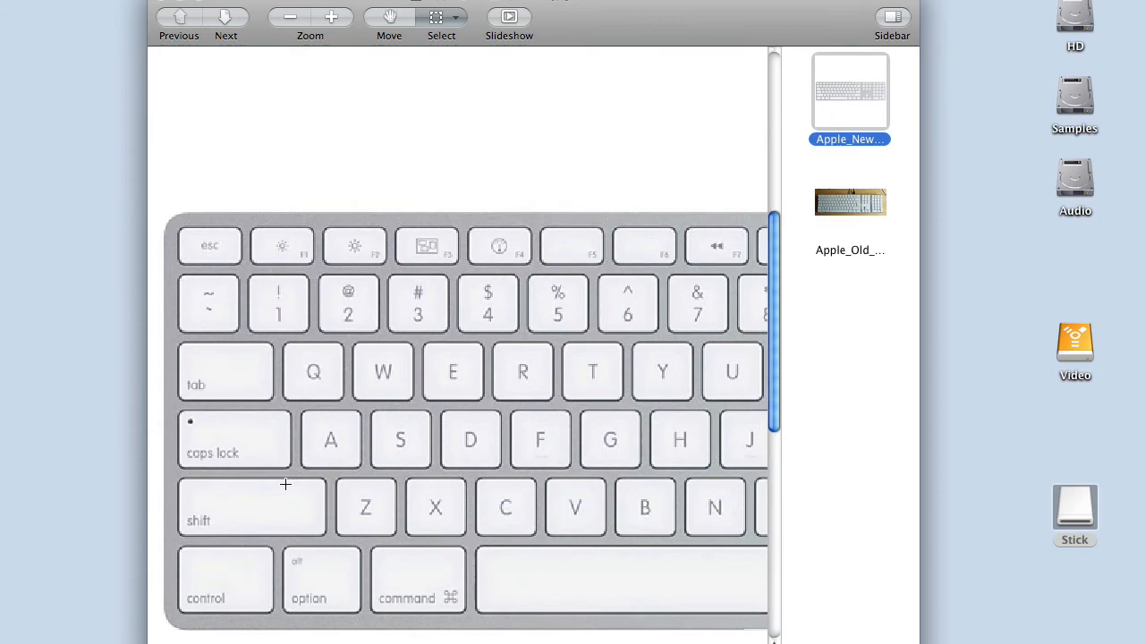
left_click(850, 202)
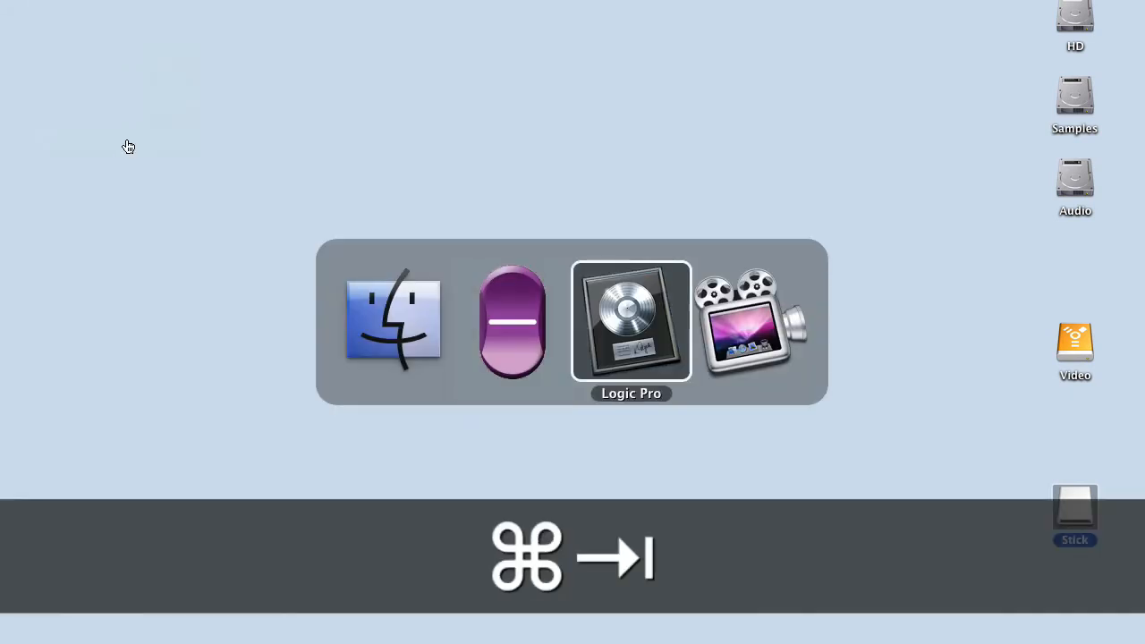
- Back in Logic, reorder Inst 1's inserts to ClipDist, Delay Designer, RS127 Rack, then FET Compressor
left_click(630, 321)
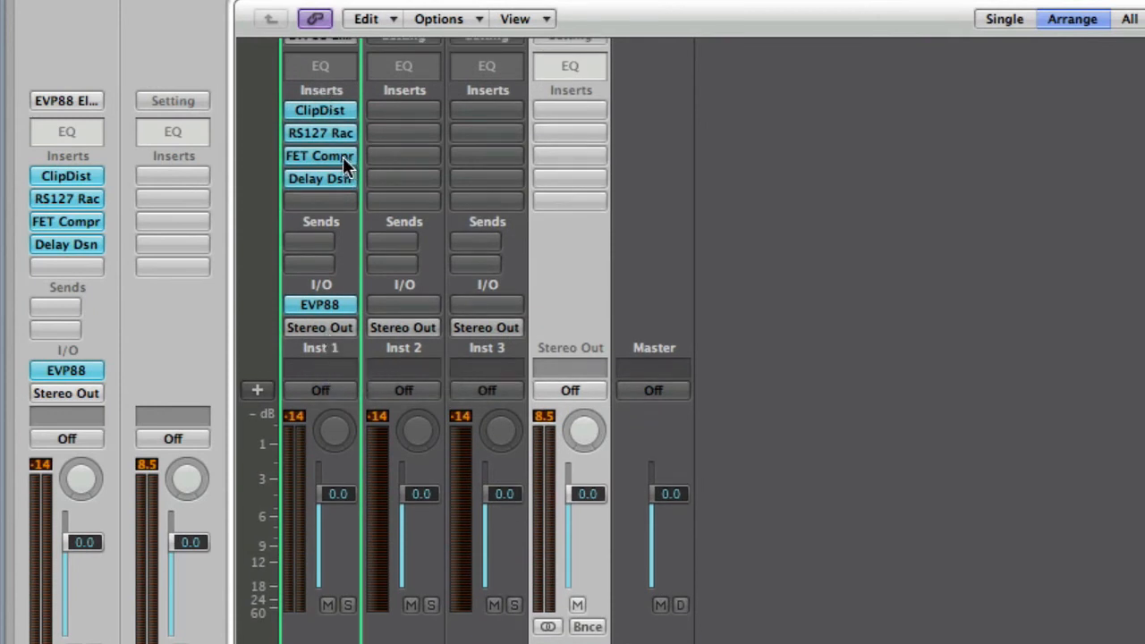
mouse_move(314, 174)
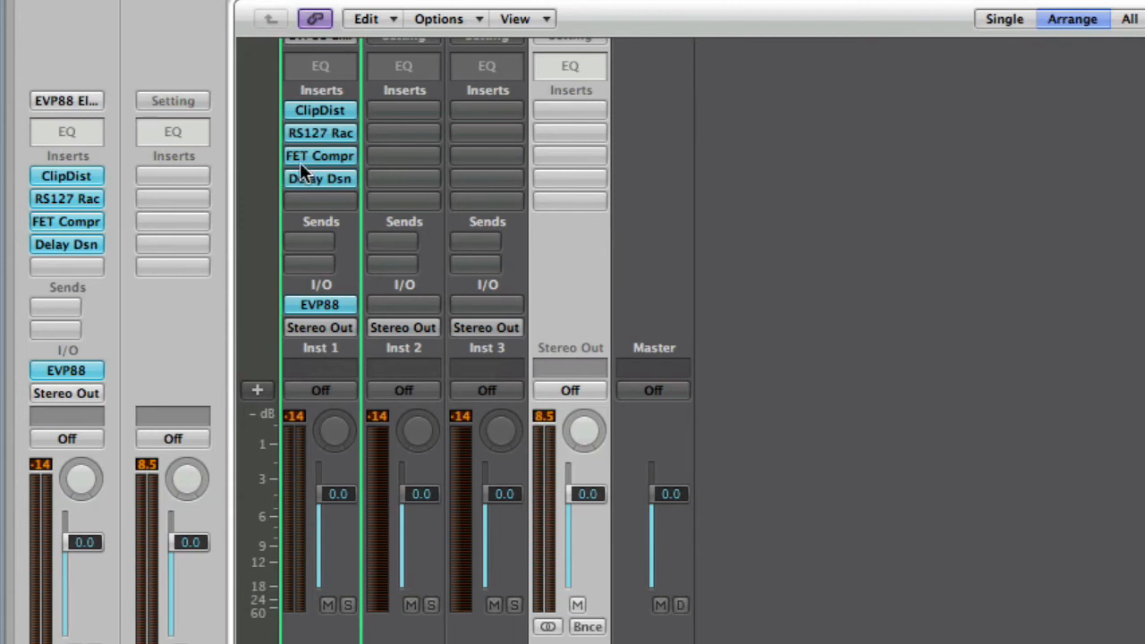
mouse_move(319, 154)
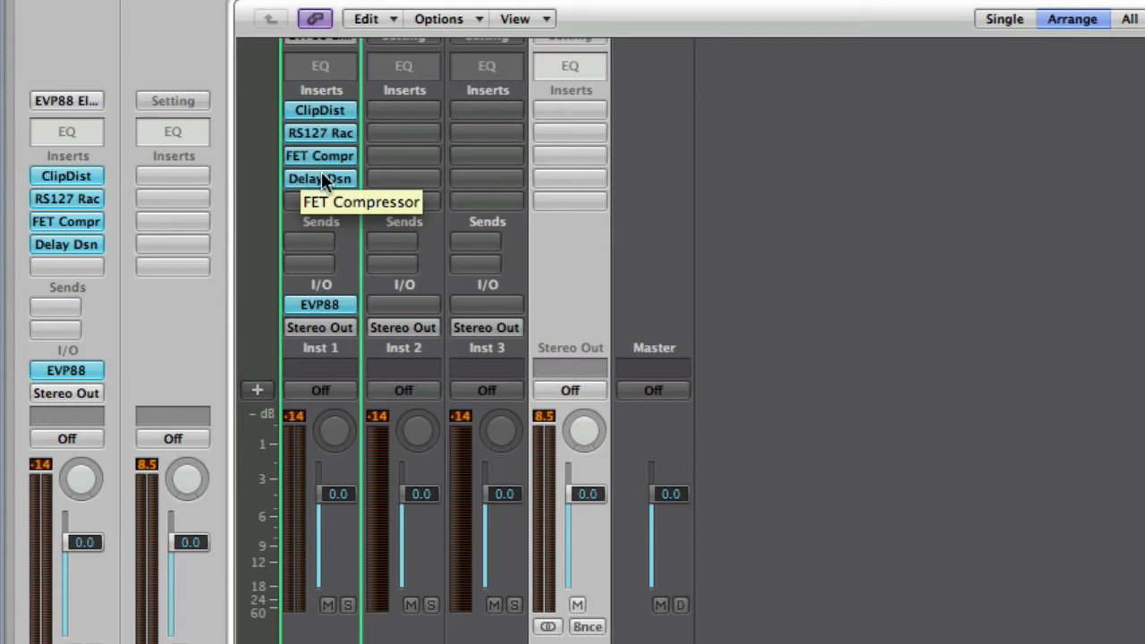
mouse_move(367, 132)
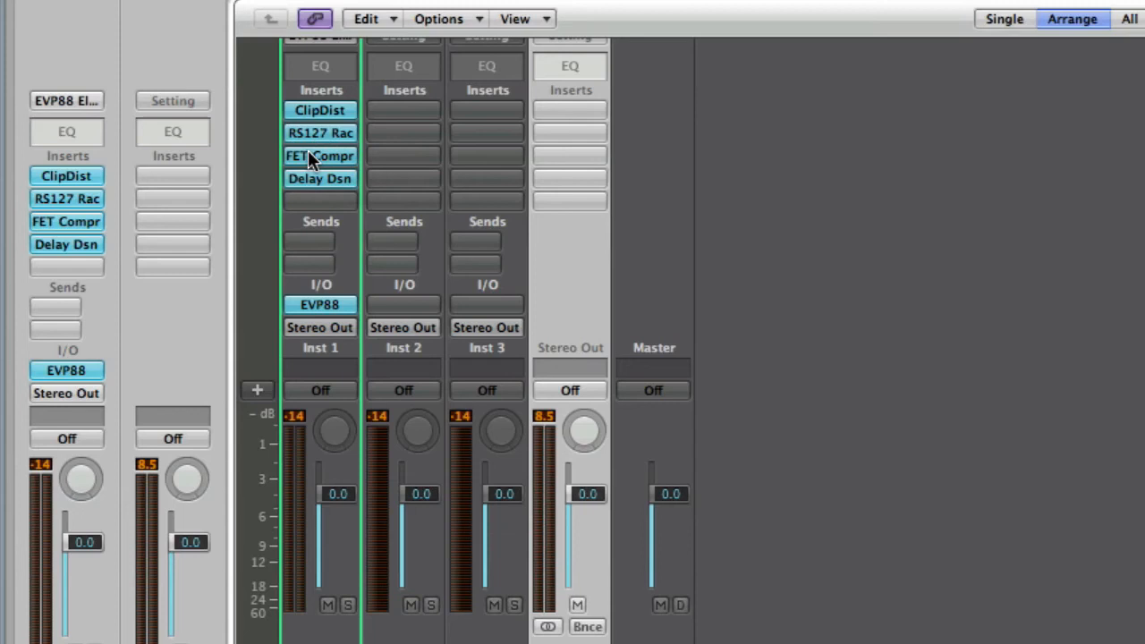
mouse_move(336, 159)
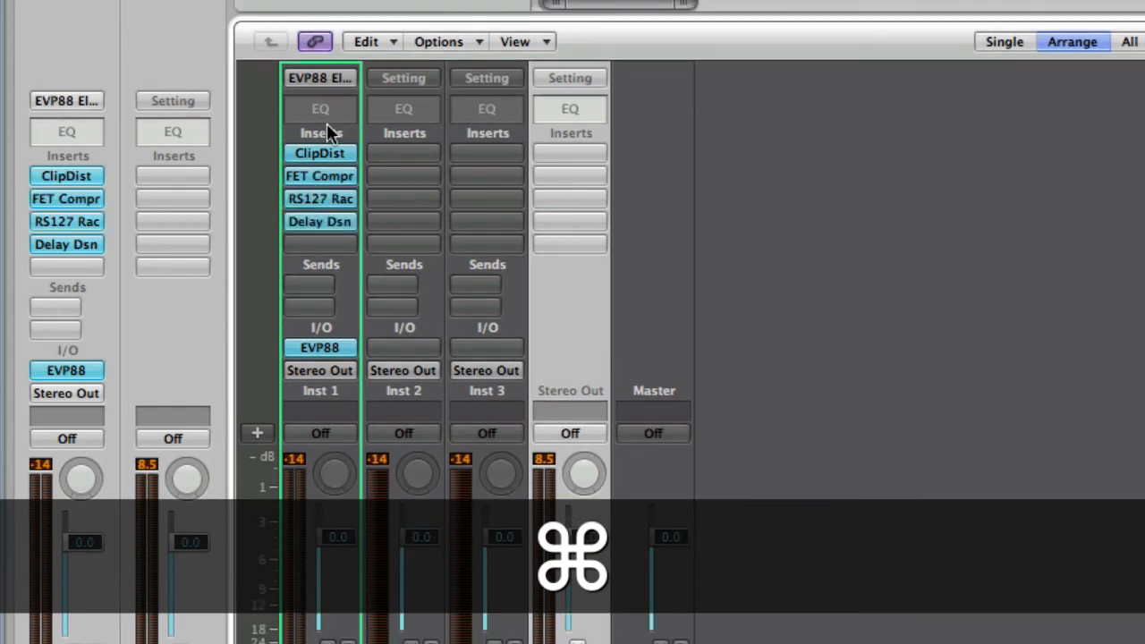
left_click_drag(320, 154, 344, 243)
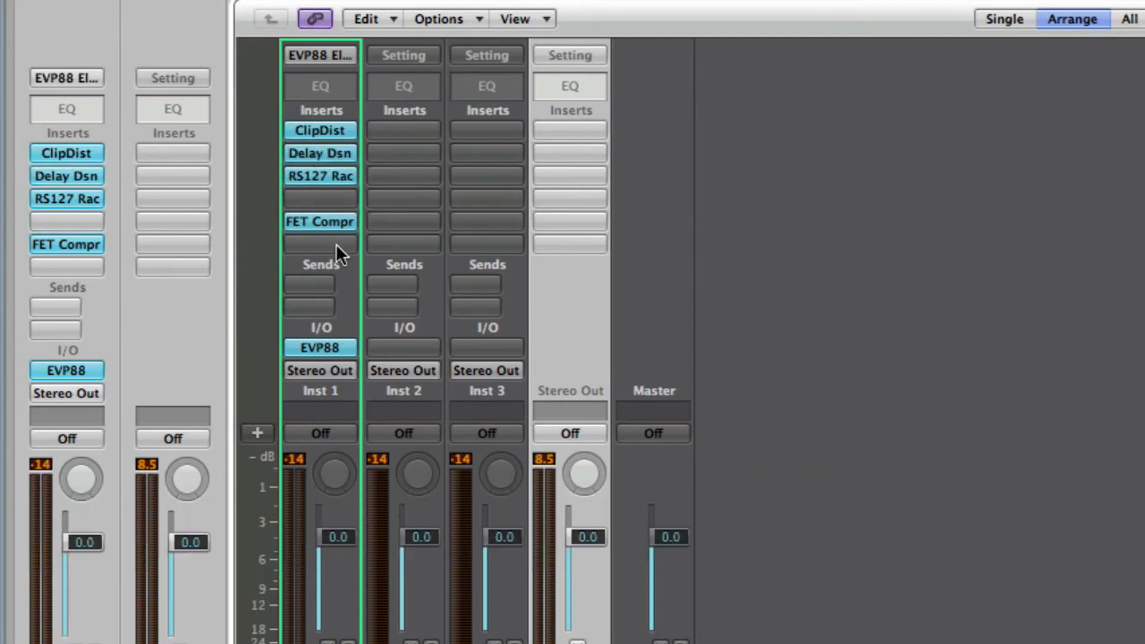
mouse_move(415, 200)
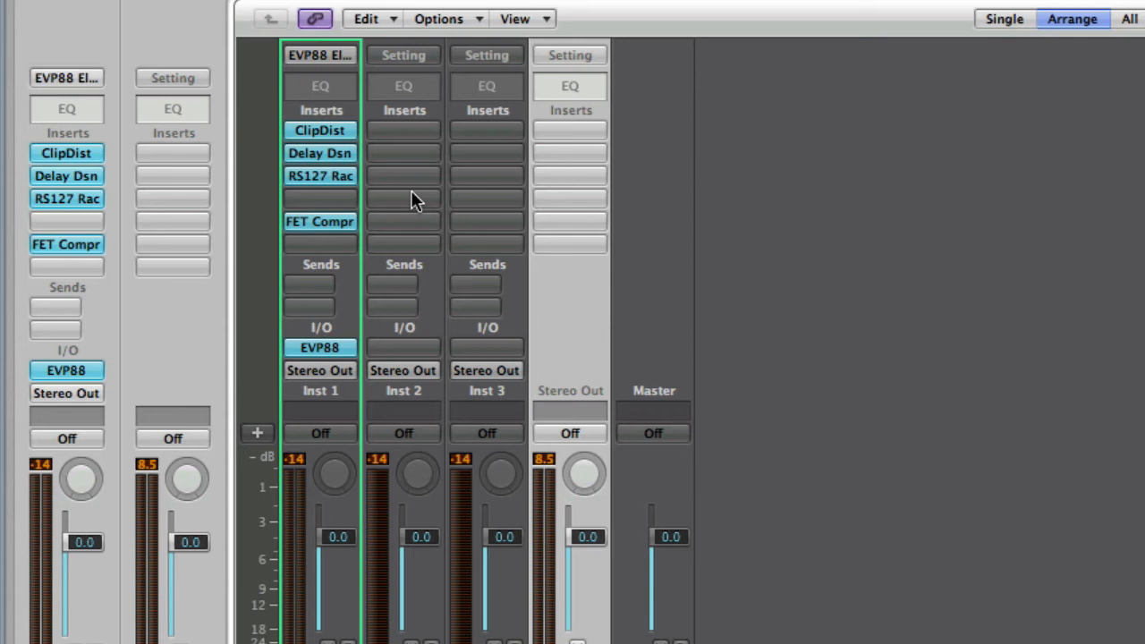
mouse_move(447, 165)
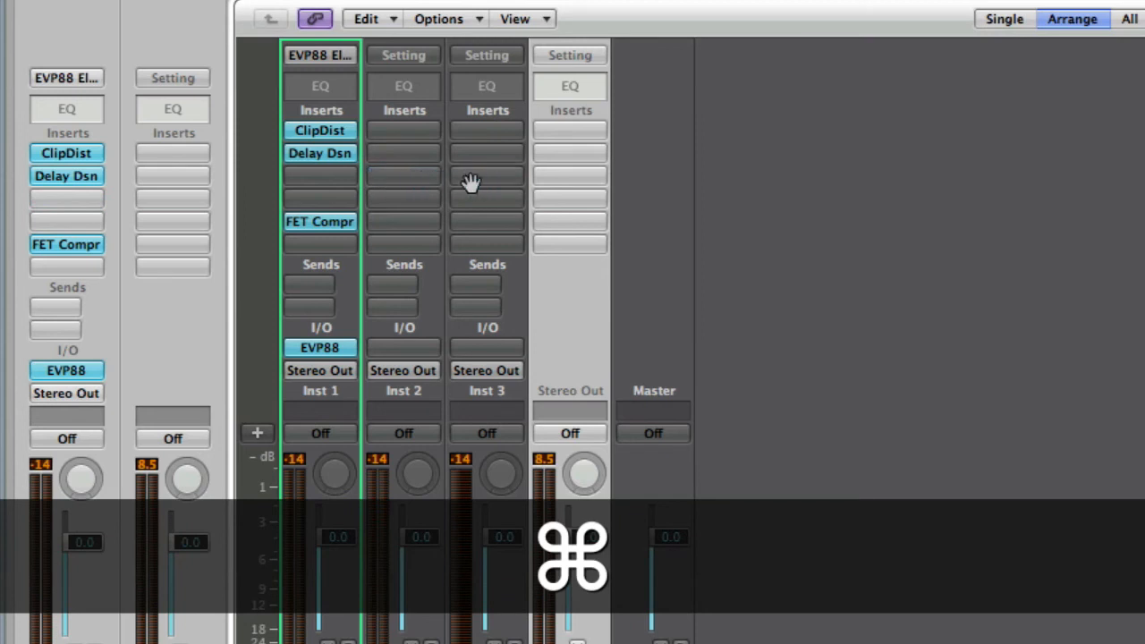
- Copy Inst 1's EVP88 and inserts onto Inst 2 and Inst 3 by Cmd-Option-dragging, ending on Inst 3's settings
left_click(569, 129)
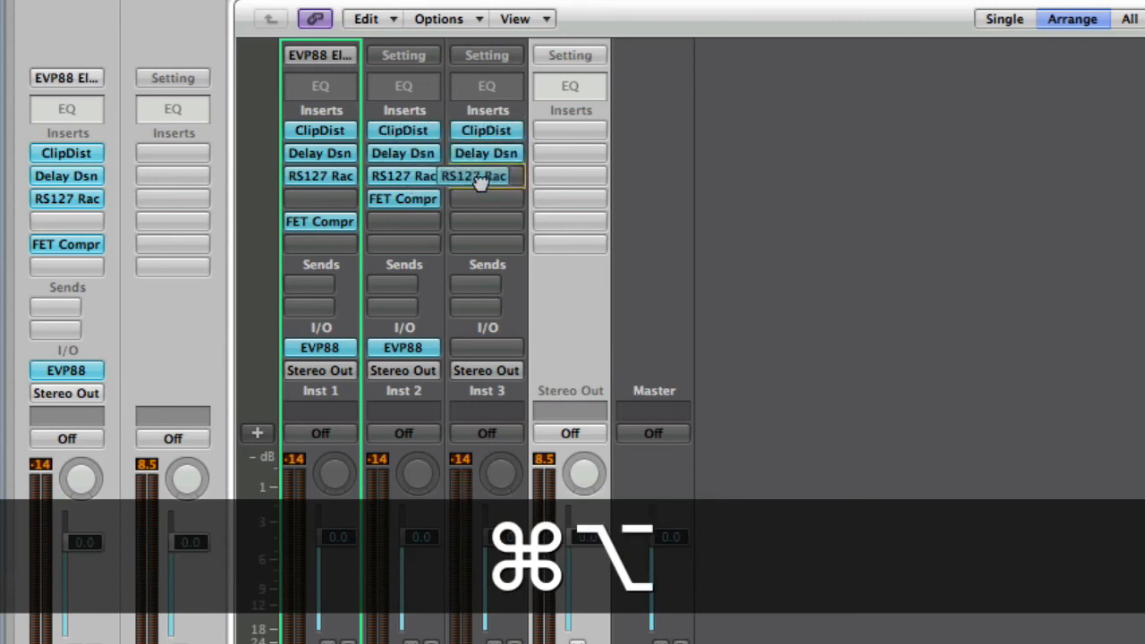
left_click(487, 198)
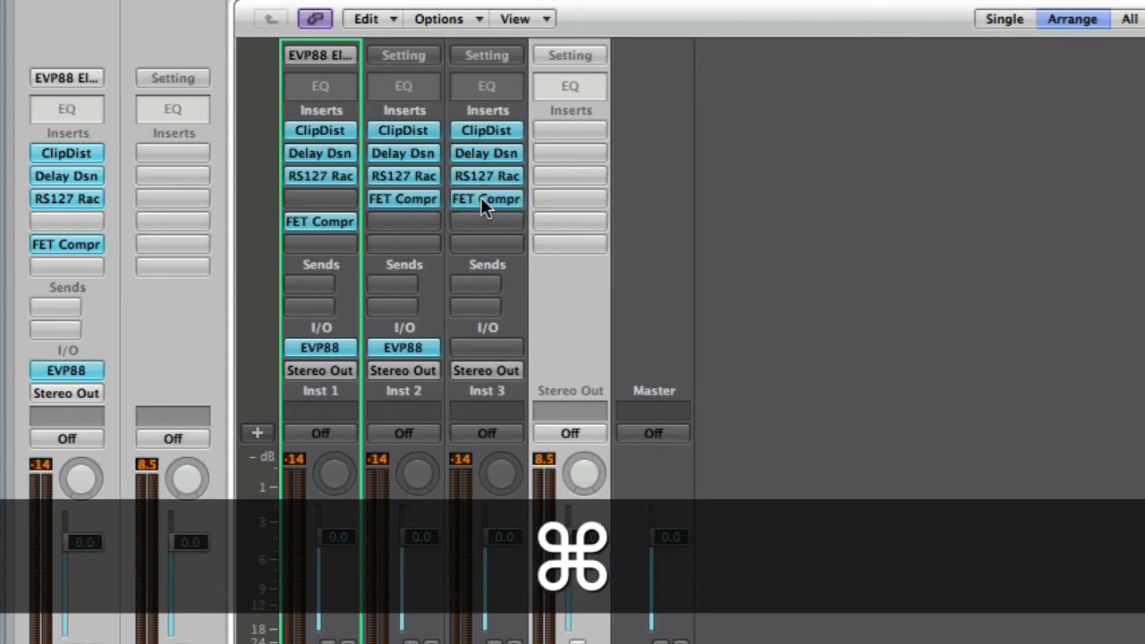
mouse_move(487, 198)
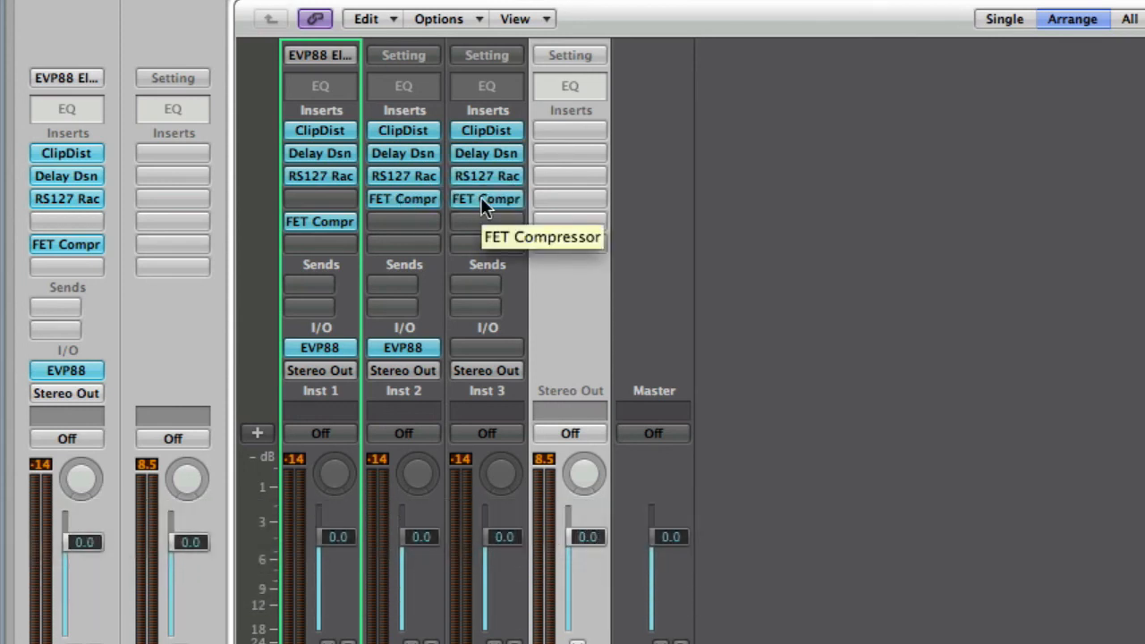
left_click(487, 54)
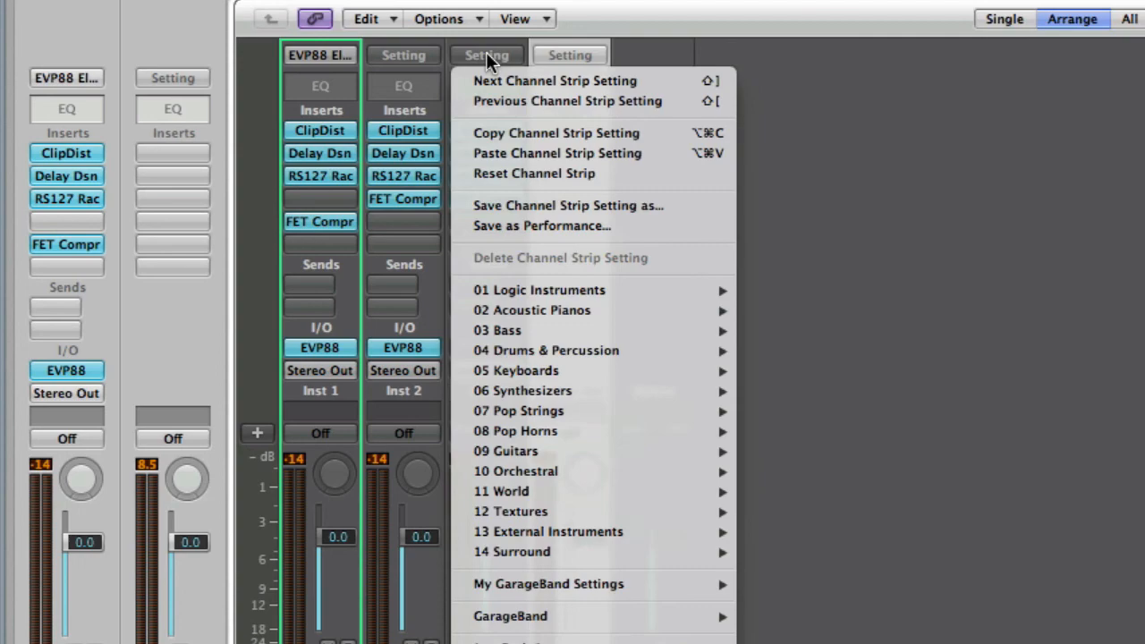